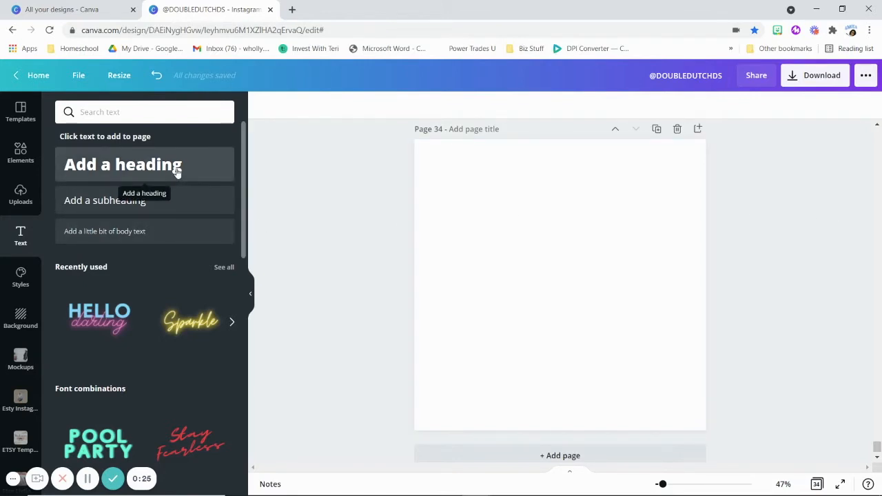
# Add an IT'S THE heading and set it in the Anton font
pyautogui.click(122, 164)
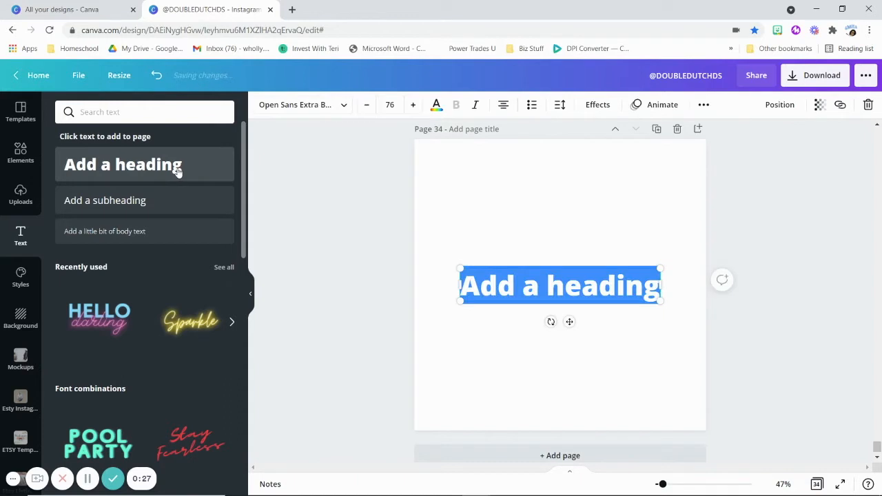
pyautogui.write('It')
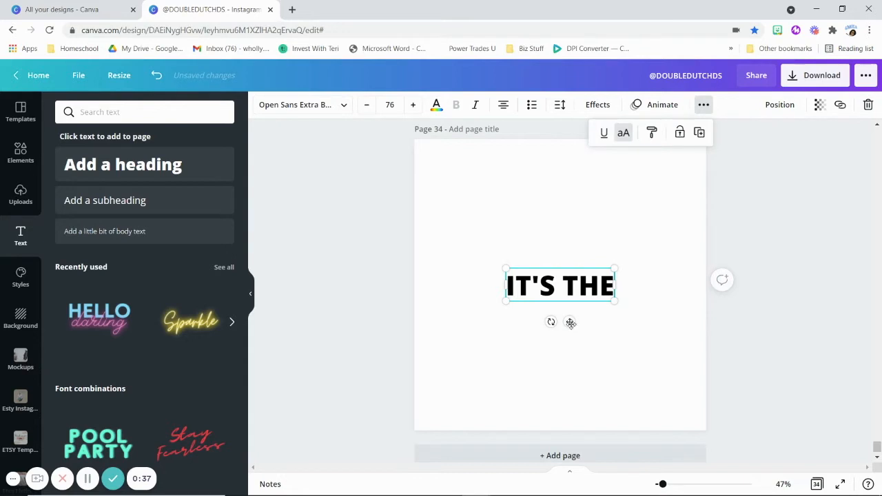
pyautogui.click(301, 105)
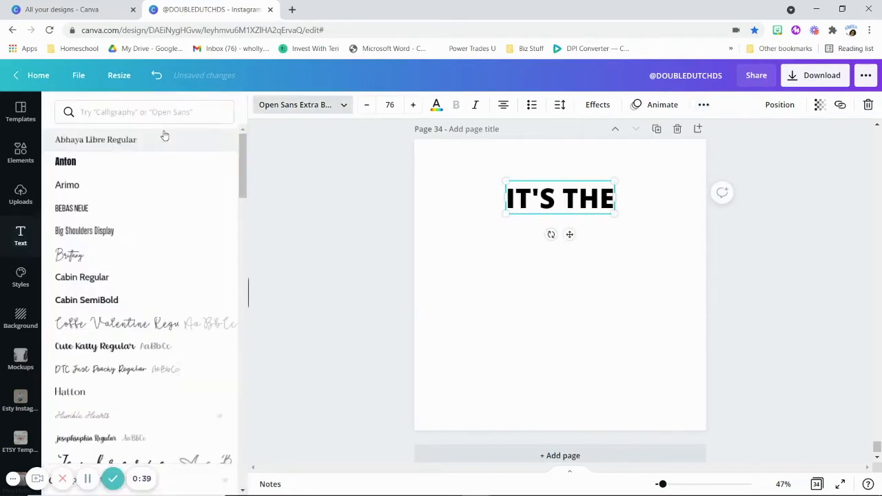
pyautogui.click(66, 160)
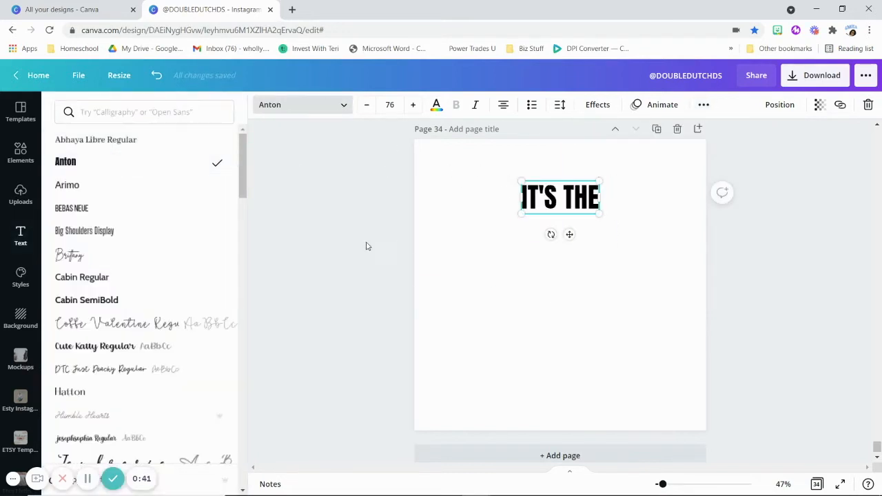
pyautogui.moveTo(405, 186)
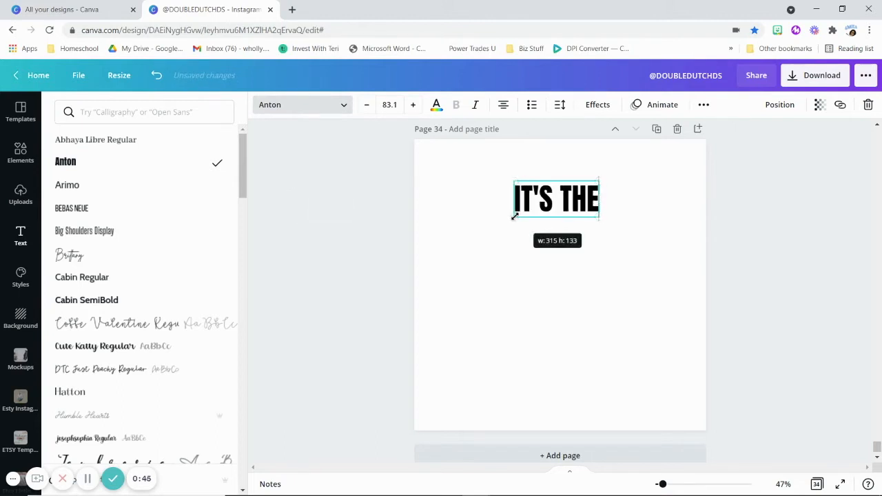
# Enlarge the heading to size 120 and position it at the top centre of the page
pyautogui.moveTo(513, 215); pyautogui.dragTo(521, 210)
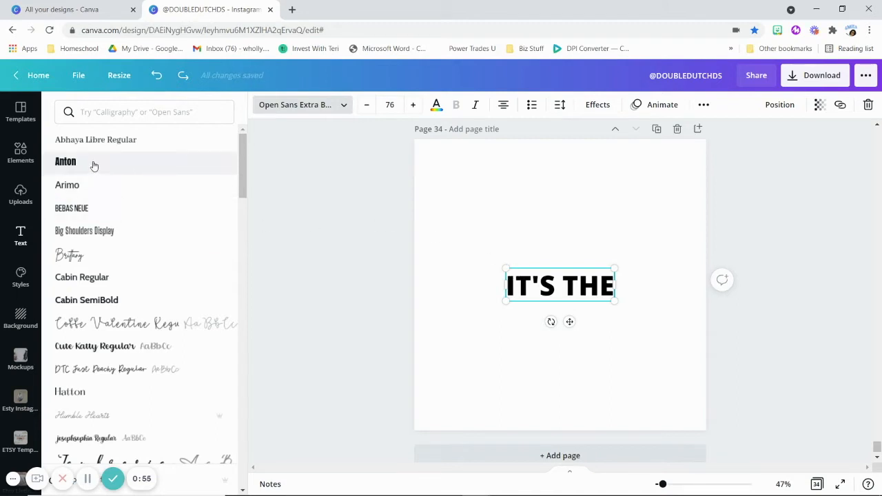
pyautogui.click(66, 160)
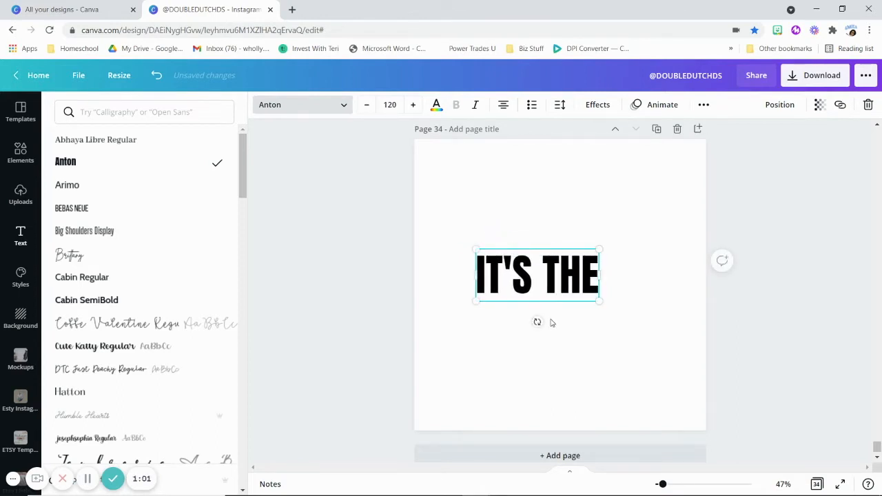
pyautogui.moveTo(537, 275); pyautogui.dragTo(560, 209)
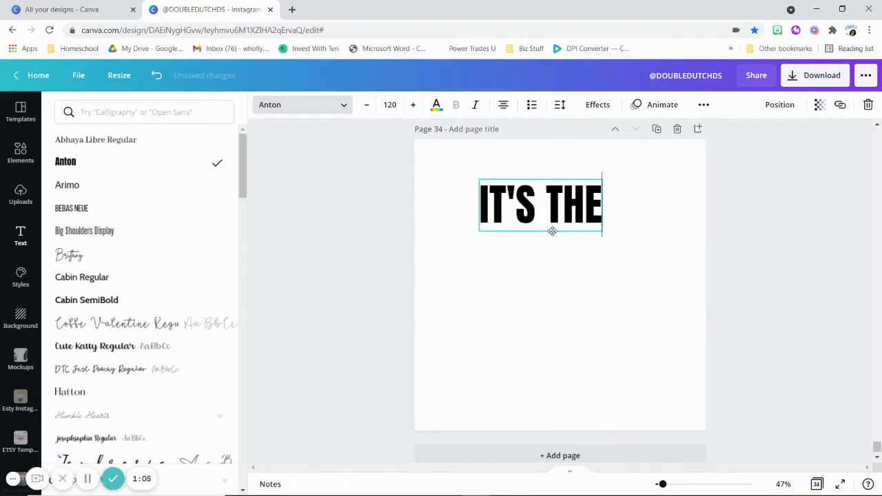
pyautogui.moveTo(540, 231); pyautogui.dragTo(560, 229)
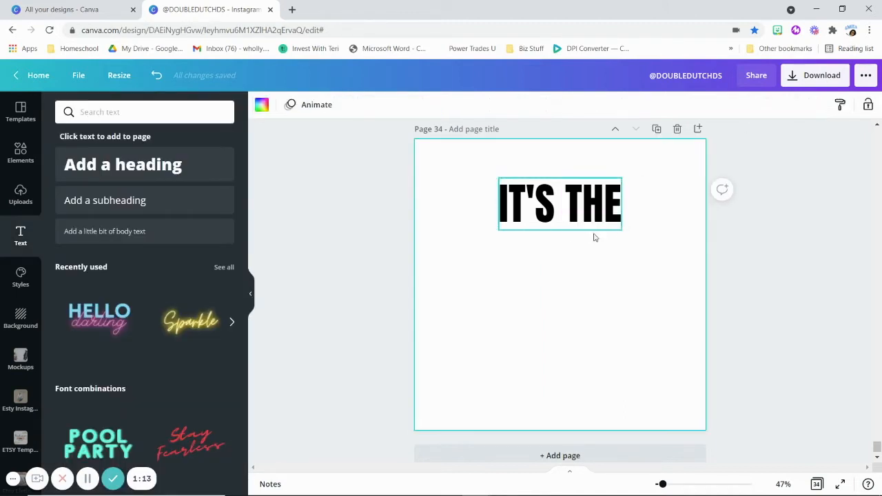
# Duplicate the heading into SELF LOVE and FOR ME lines stacked centred below it
pyautogui.click(559, 204)
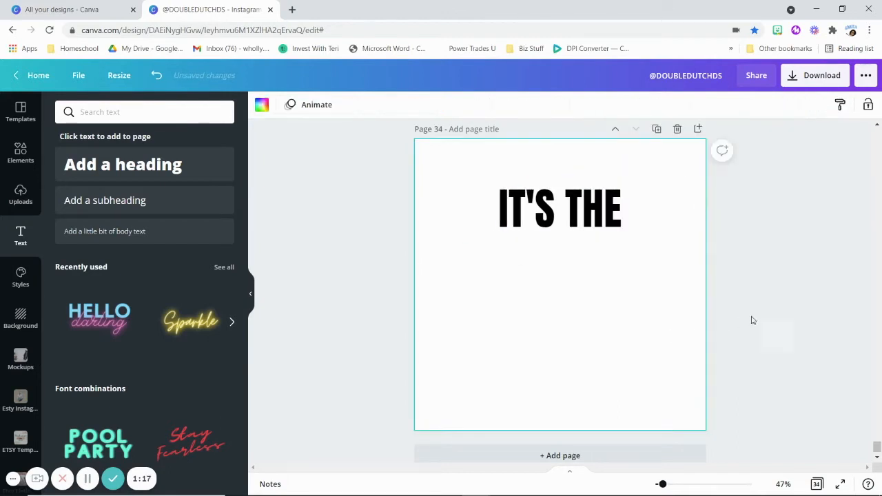
pyautogui.click(560, 208)
pyautogui.write('TH')
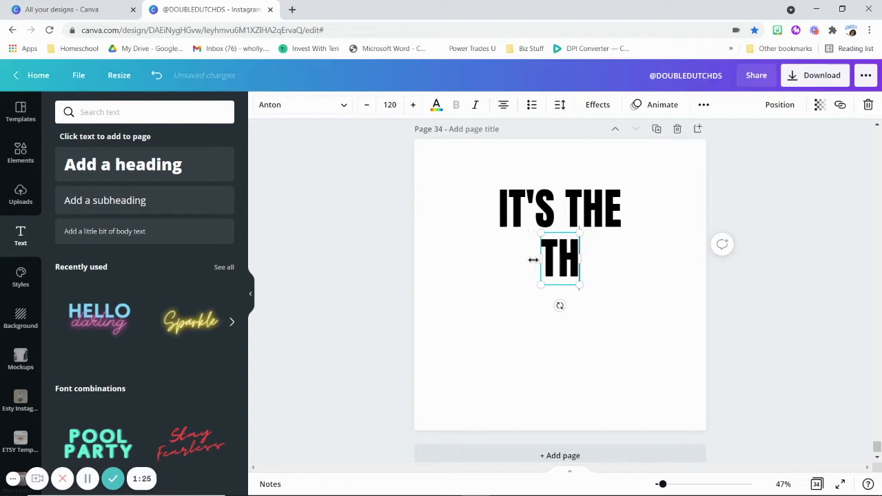
pyautogui.write('SELF LOV')
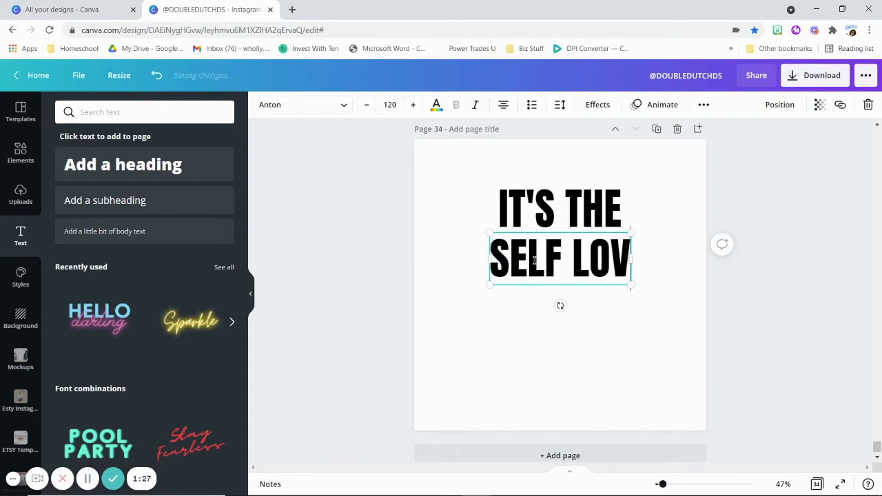
pyautogui.write('E')
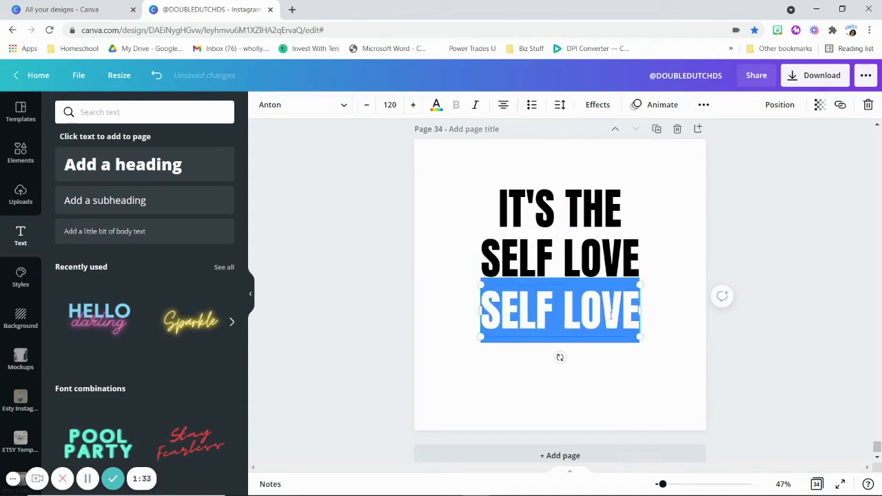
pyautogui.write('FOR ME')
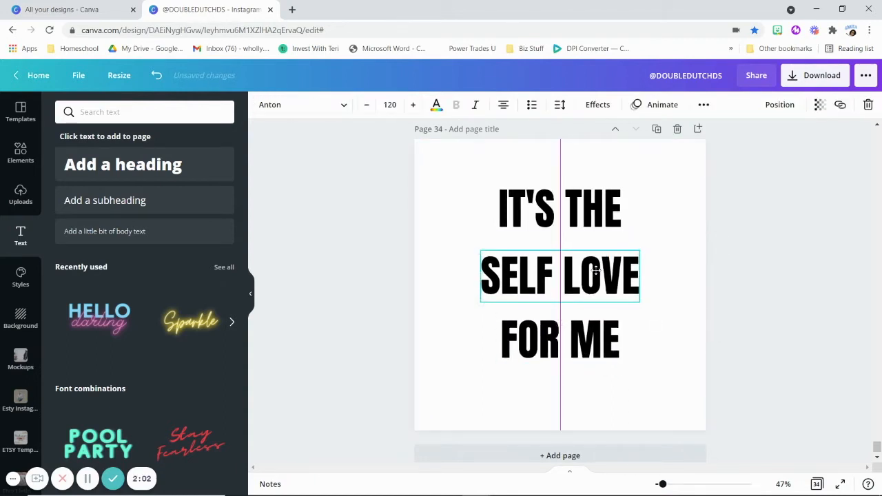
pyautogui.click(559, 276)
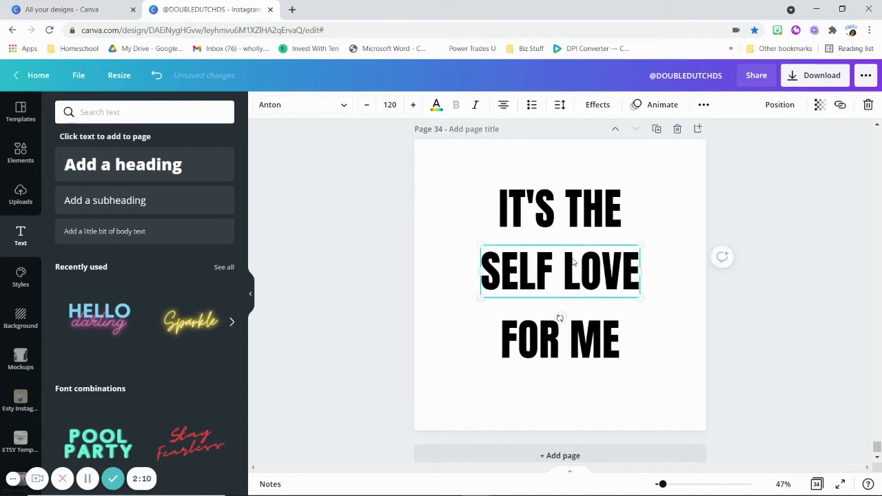
# Add a light pink rectangle from Elements and stretch it behind SELF LOVE
pyautogui.click(20, 152)
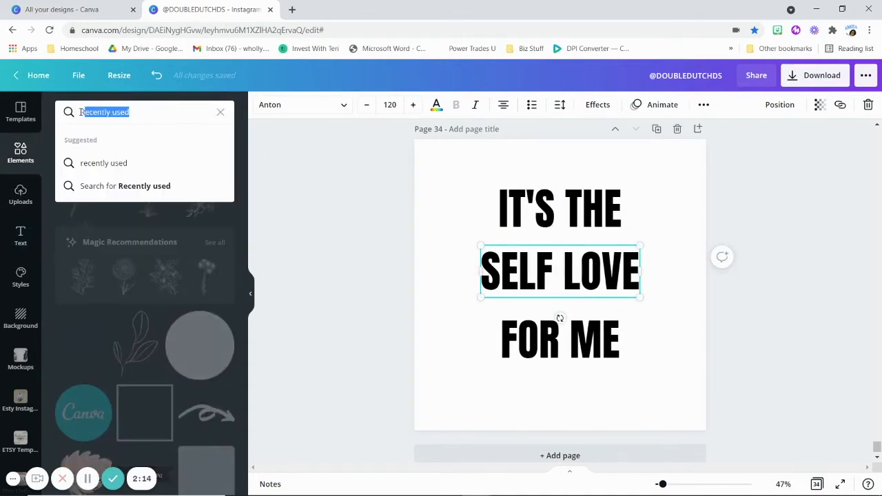
pyautogui.write('rectangle')
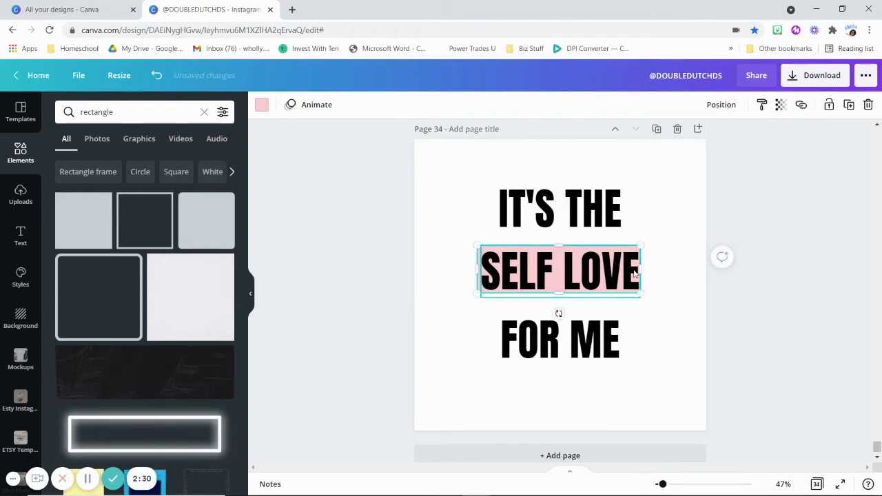
pyautogui.moveTo(639, 269); pyautogui.dragTo(639, 269)
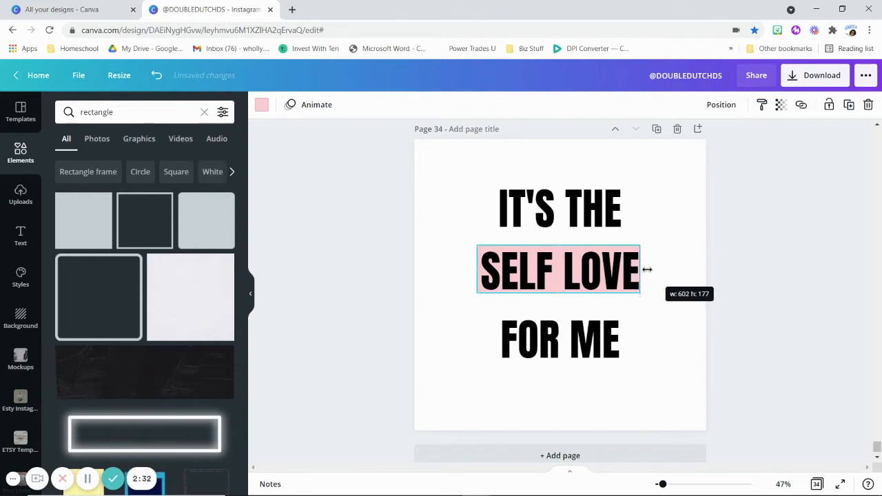
pyautogui.moveTo(640, 268); pyautogui.dragTo(646, 268)
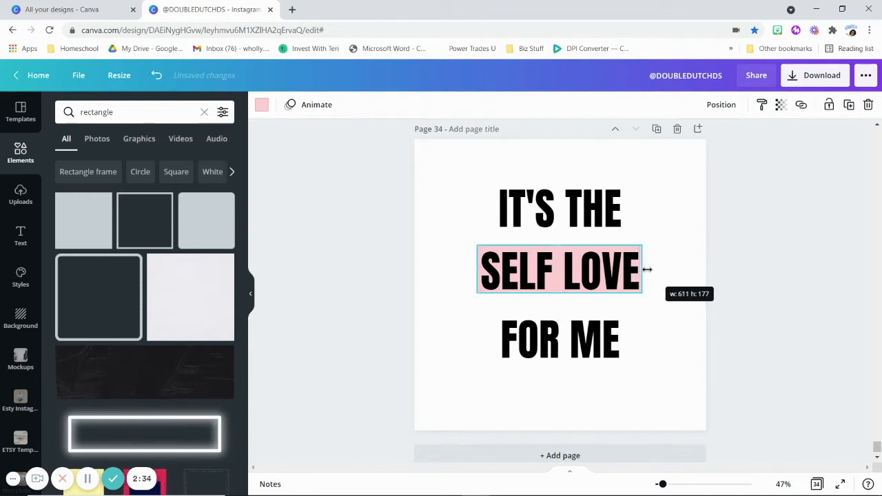
# Fine-tune the pink rectangle's width to just fit the SELF LOVE words
pyautogui.moveTo(641, 269); pyautogui.dragTo(648, 268)
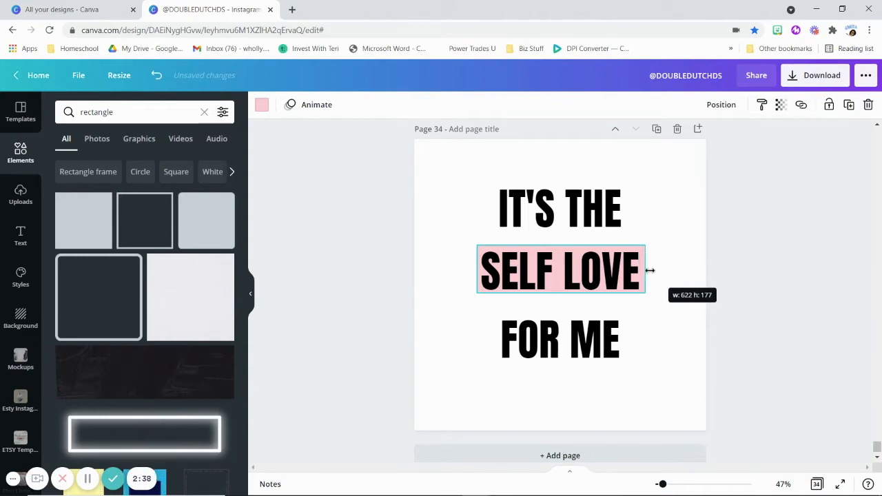
pyautogui.moveTo(645, 270); pyautogui.dragTo(639, 270)
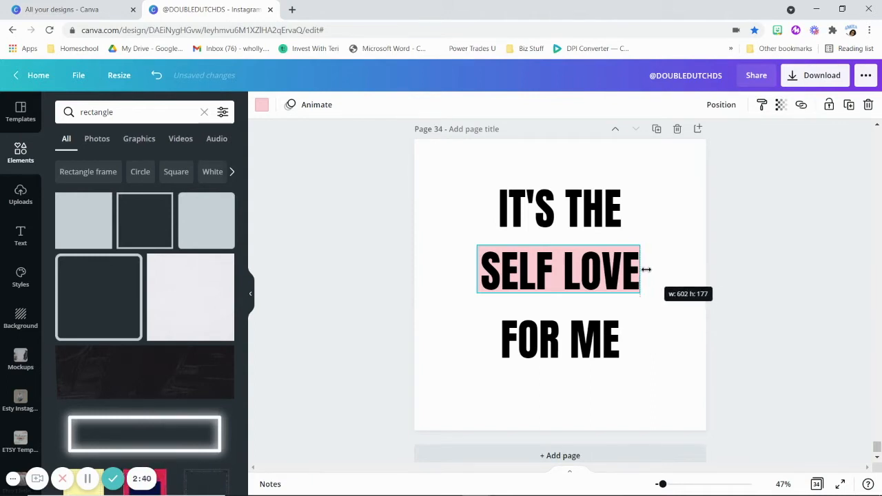
pyautogui.moveTo(639, 268); pyautogui.dragTo(647, 269)
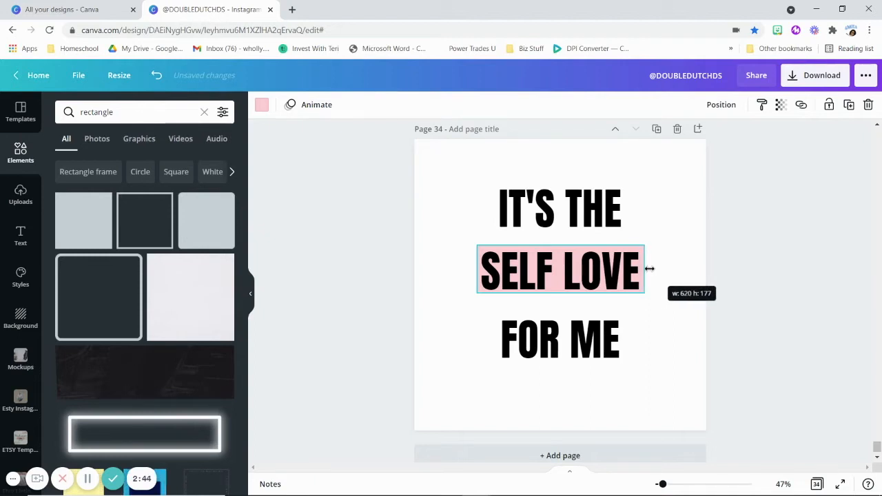
pyautogui.moveTo(645, 269); pyautogui.dragTo(640, 269)
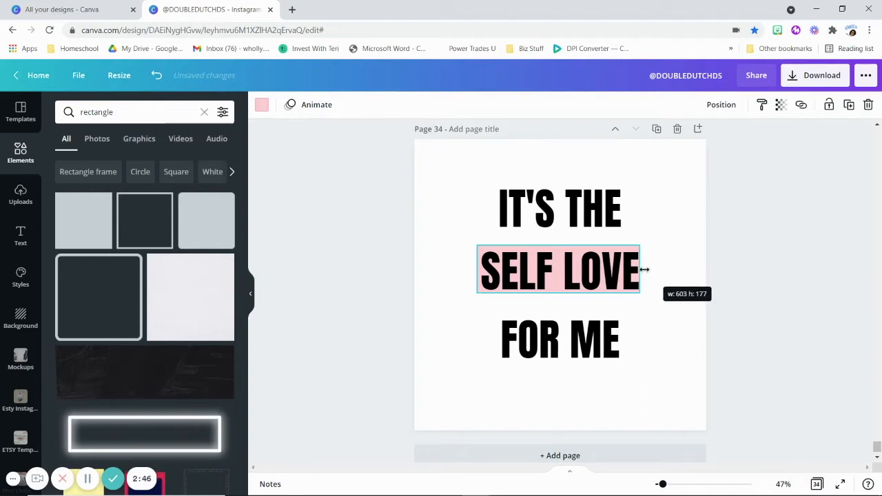
pyautogui.moveTo(639, 269); pyautogui.dragTo(647, 269)
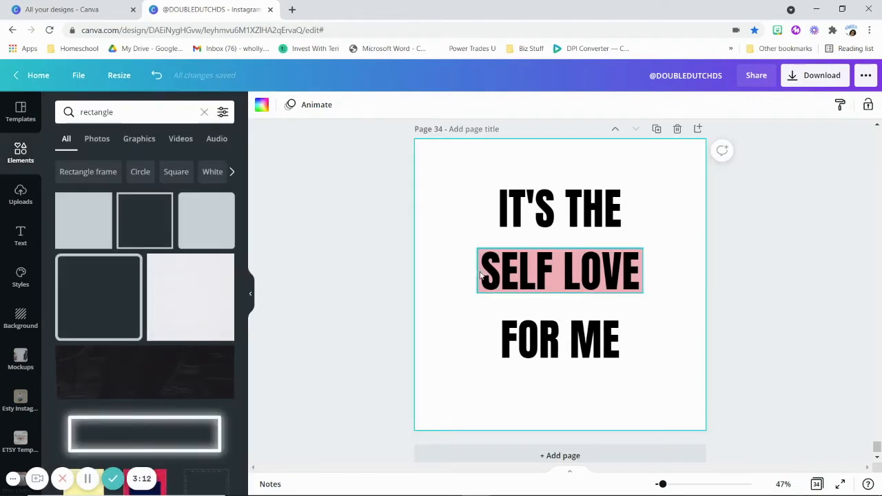
# Colour the SELF LOVE lettering white from the document colours
pyautogui.click(559, 270)
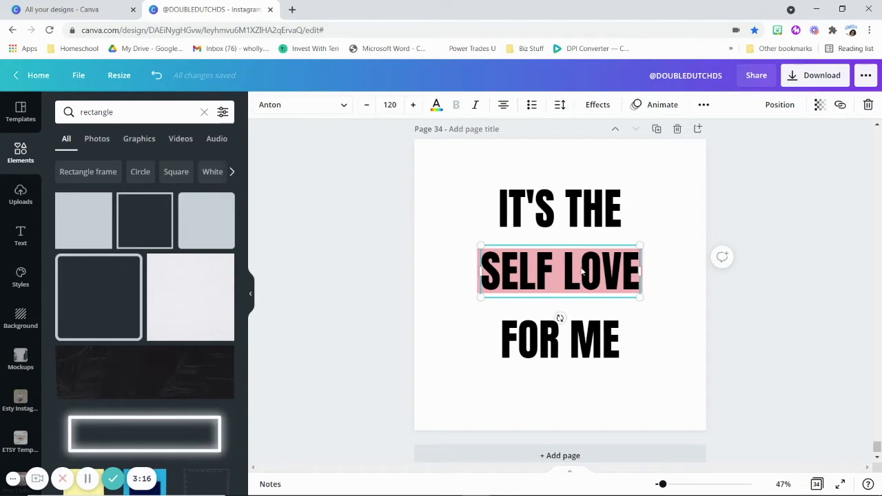
pyautogui.click(436, 104)
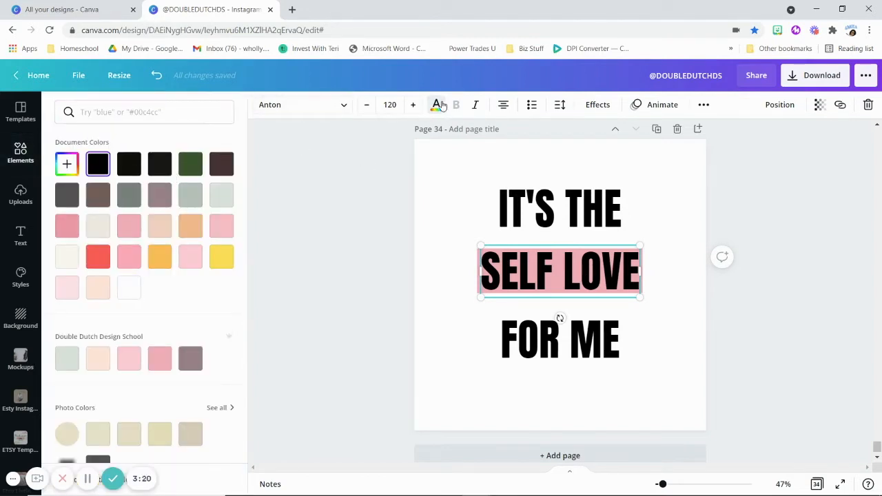
pyautogui.moveTo(435, 105)
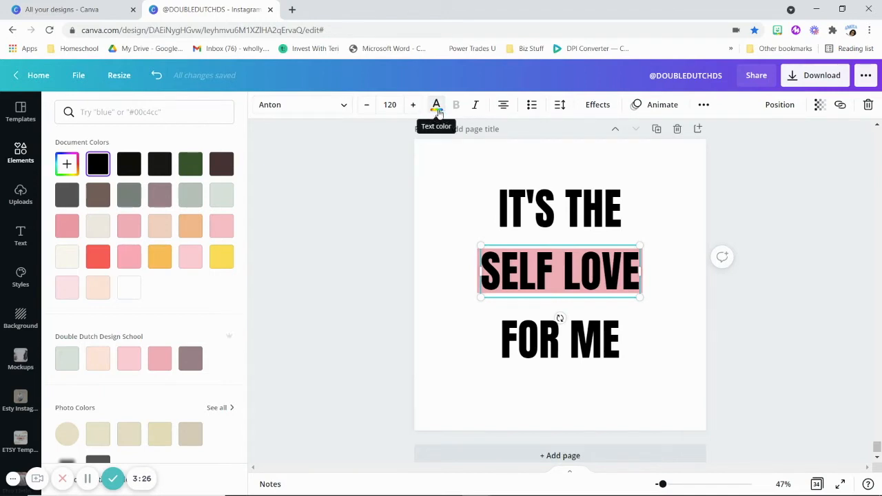
pyautogui.click(129, 288)
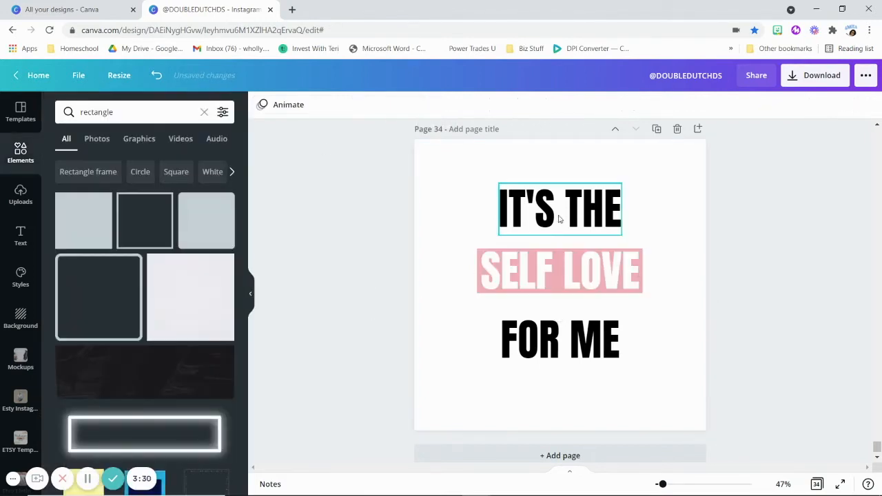
# Move IT'S THE down so it sits centred snug above the pink SELF LOVE band
pyautogui.click(559, 209)
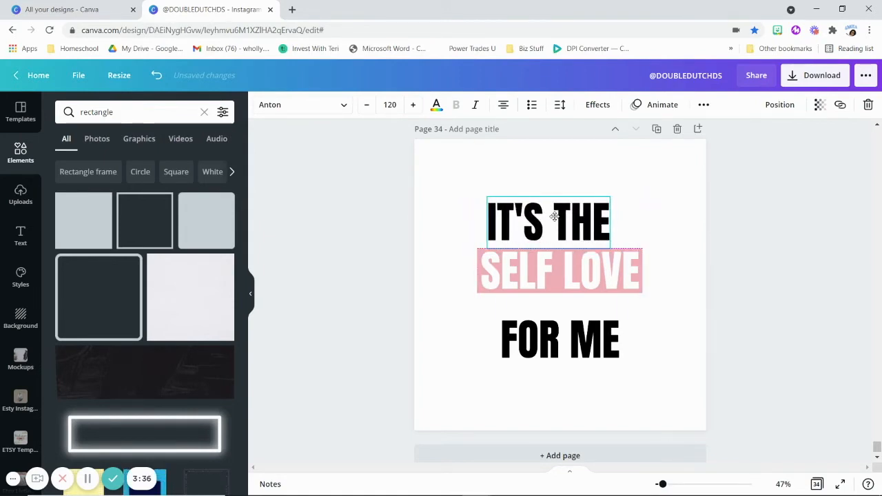
pyautogui.moveTo(549, 222); pyautogui.dragTo(559, 226)
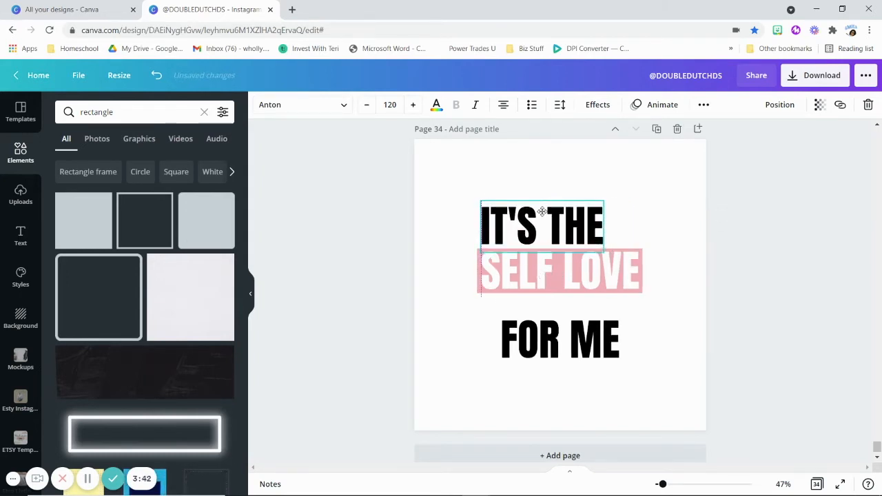
pyautogui.moveTo(540, 223); pyautogui.dragTo(562, 223)
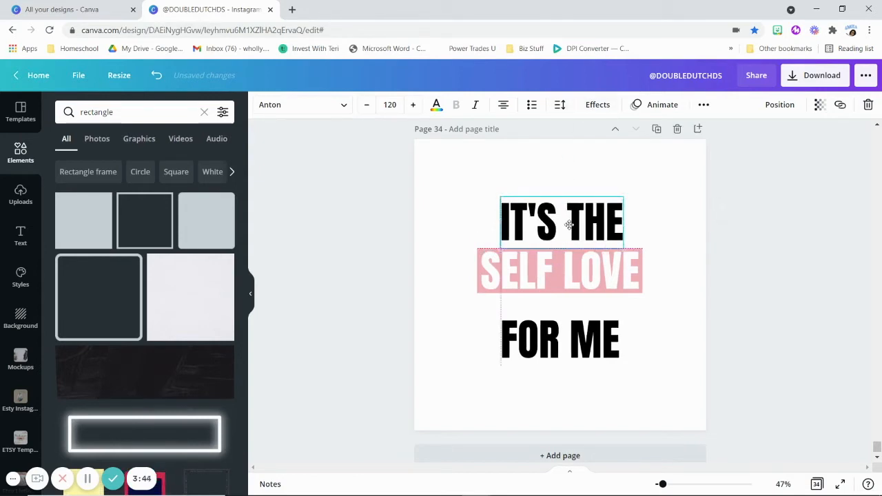
pyautogui.click(780, 105)
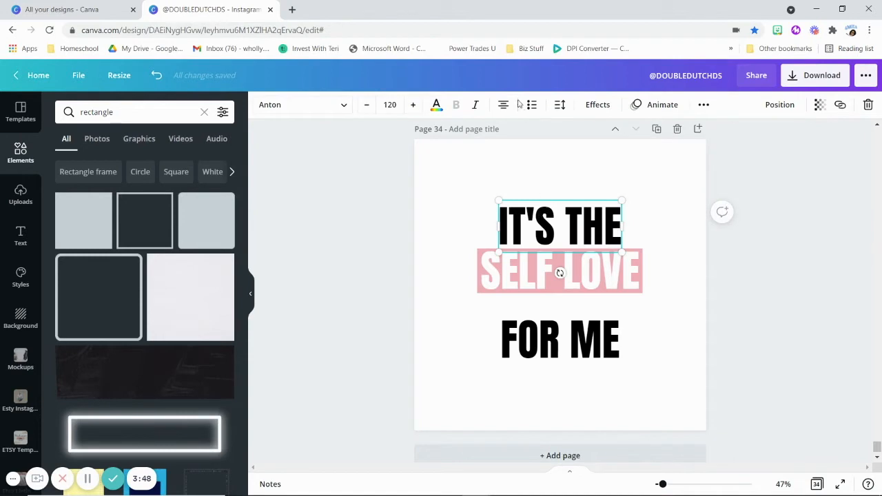
pyautogui.moveTo(559, 105)
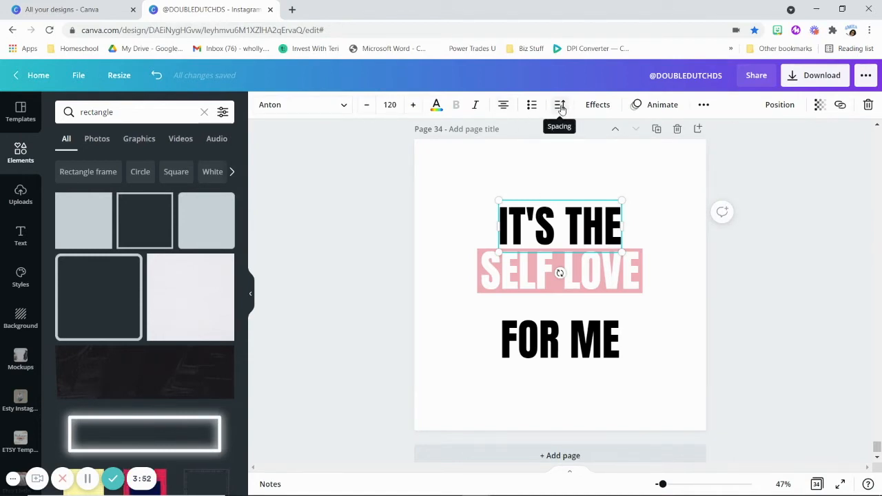
# Widen IT'S THE letter spacing to about 175 so it spans the SELF LOVE band
pyautogui.click(559, 105)
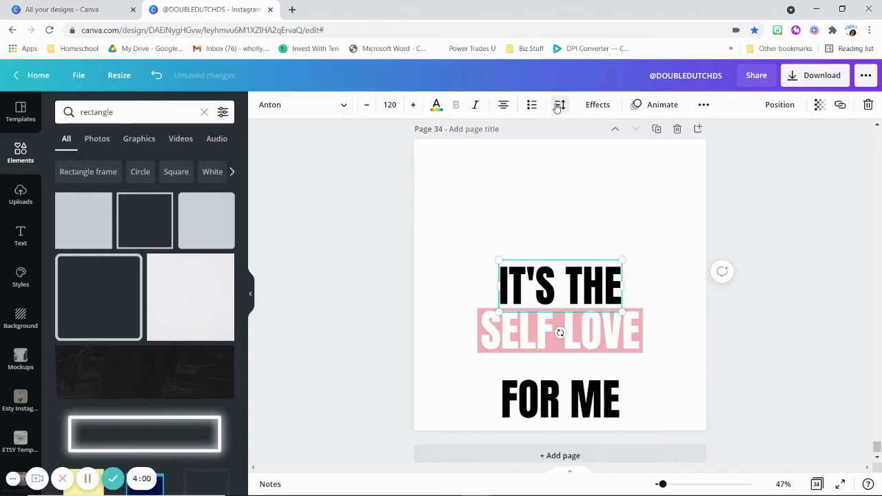
pyautogui.click(559, 104)
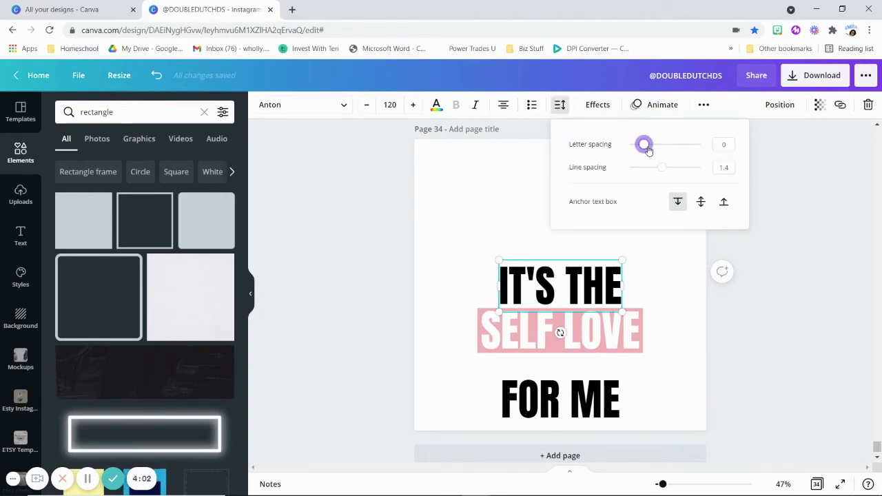
pyautogui.moveTo(642, 145); pyautogui.dragTo(656, 145)
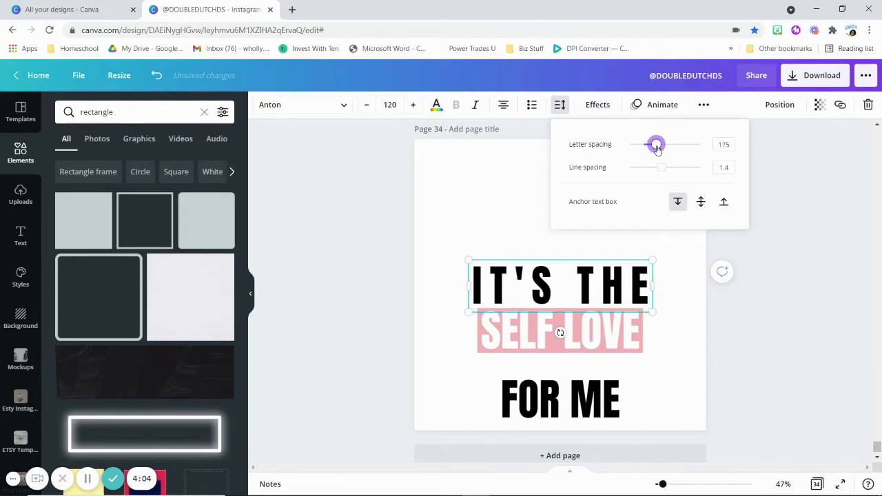
pyautogui.moveTo(656, 145); pyautogui.dragTo(652, 145)
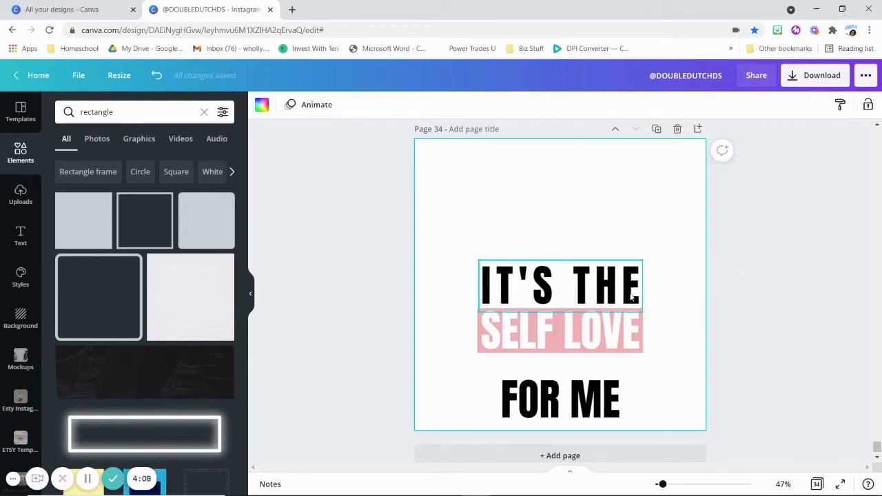
pyautogui.click(559, 399)
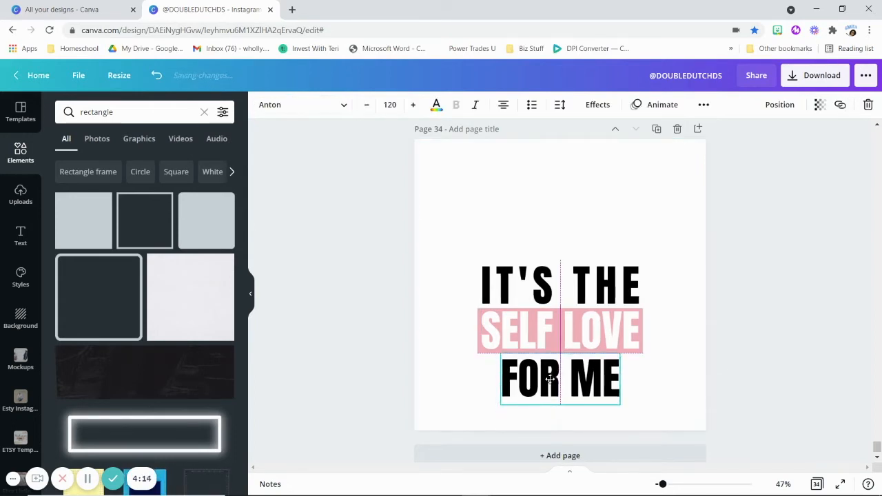
# Widen FOR ME letter spacing to about 85 so it aligns with the lines above
pyautogui.click(559, 377)
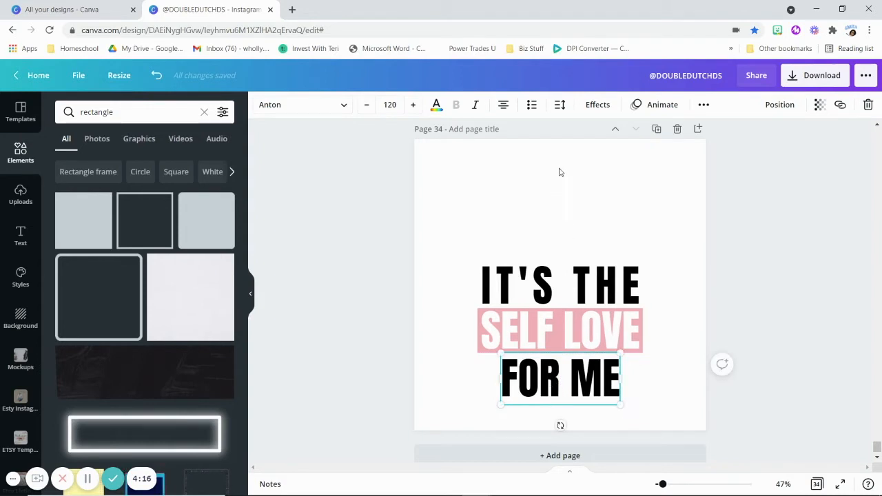
pyautogui.moveTo(503, 105)
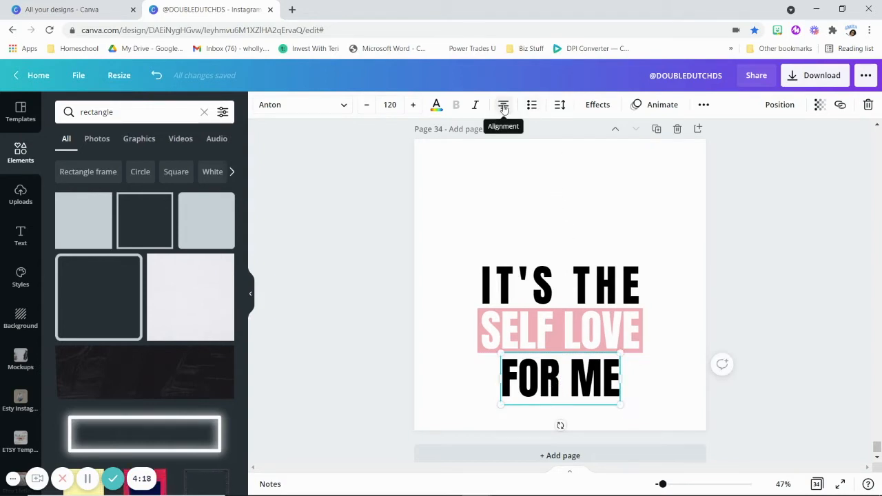
pyautogui.click(559, 105)
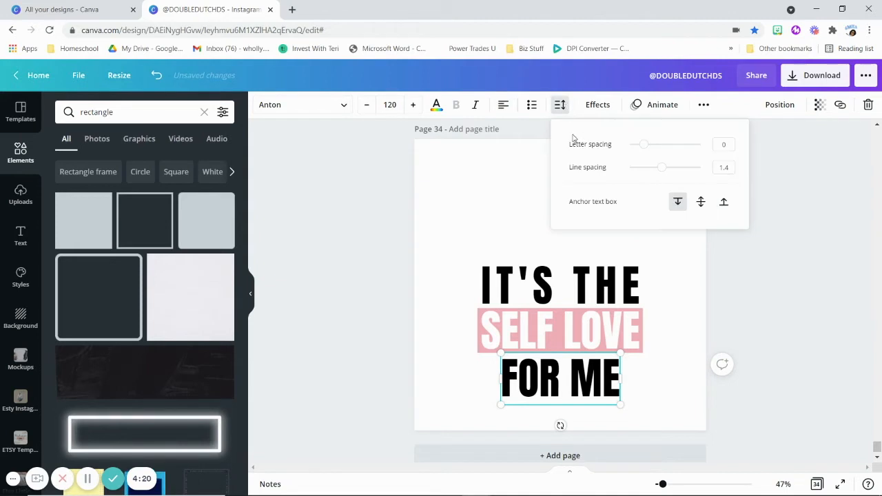
pyautogui.moveTo(643, 144); pyautogui.dragTo(651, 145)
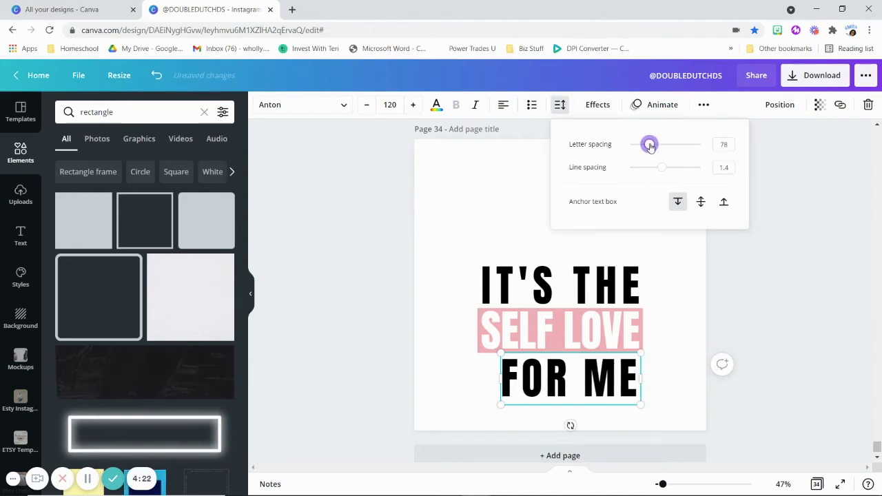
pyautogui.moveTo(649, 145); pyautogui.dragTo(654, 145)
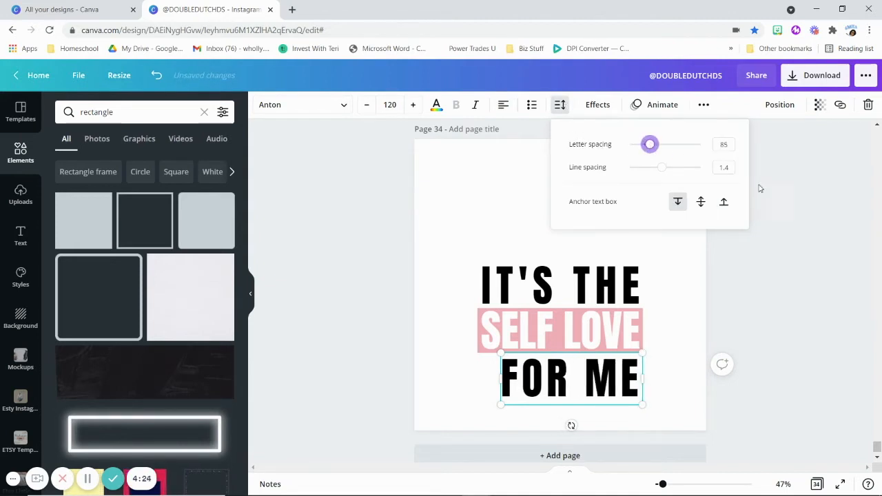
pyautogui.click(780, 105)
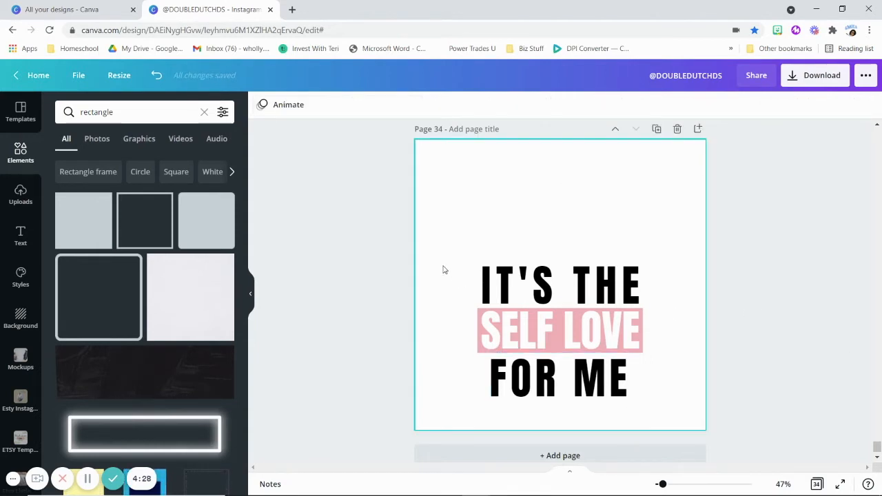
pyautogui.click(559, 331)
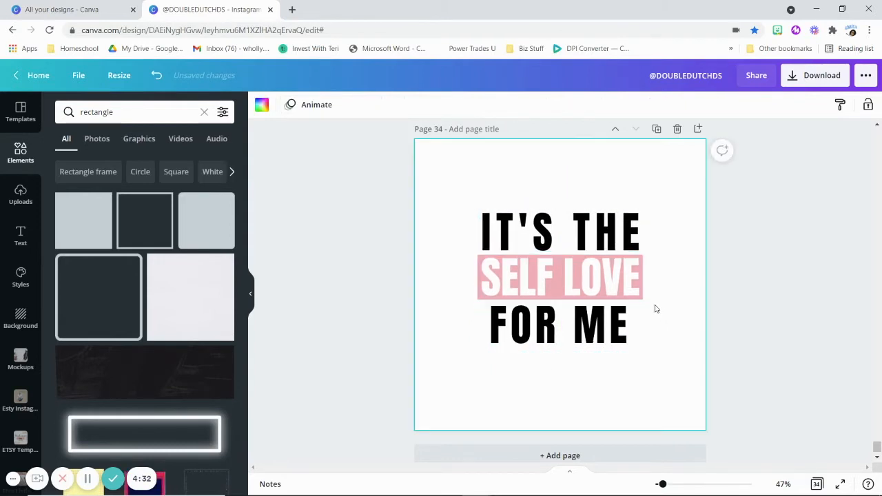
# Edit the third line to read F R M with gaps and widen its letter spacing
pyautogui.click(559, 232)
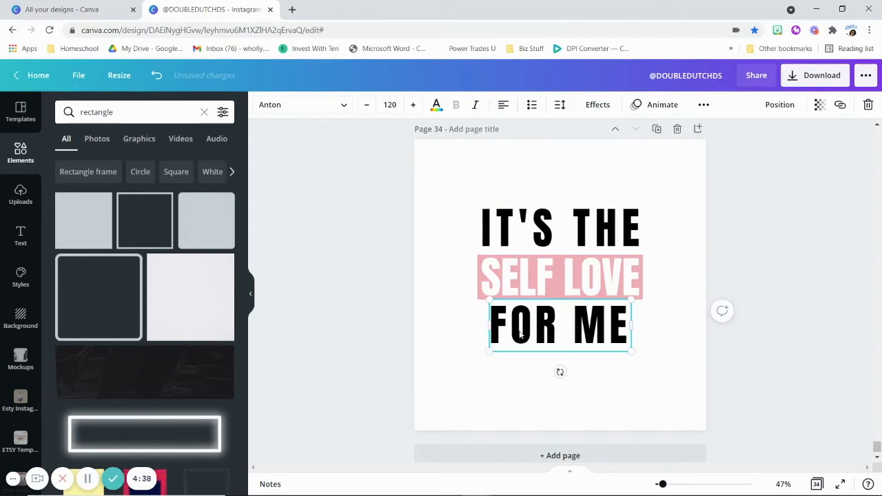
pyautogui.moveTo(526, 332)
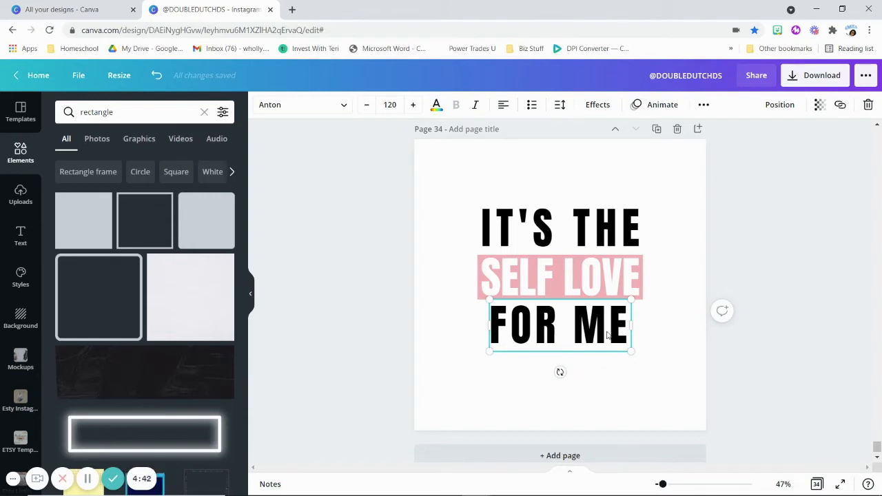
pyautogui.press('Backspace')
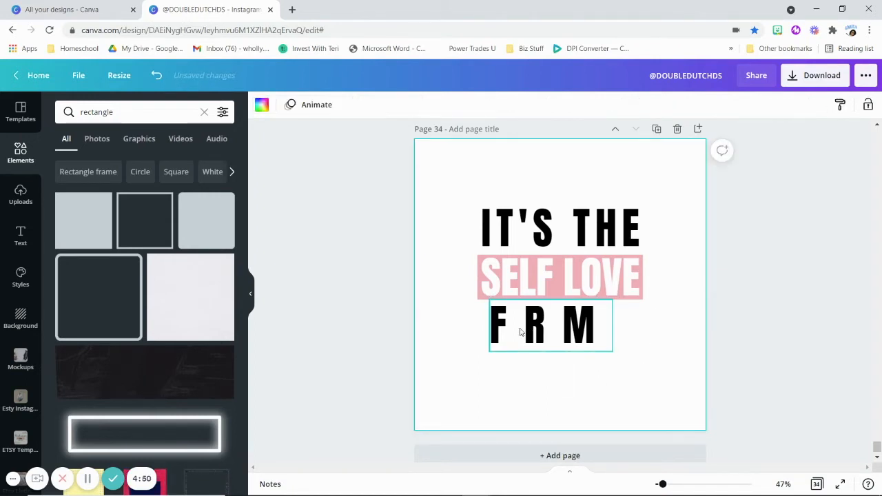
pyautogui.click(548, 325)
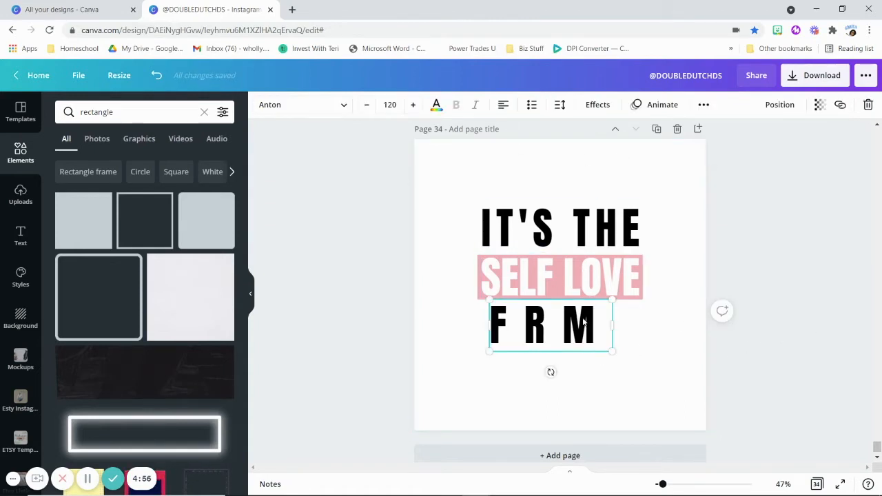
pyautogui.click(559, 105)
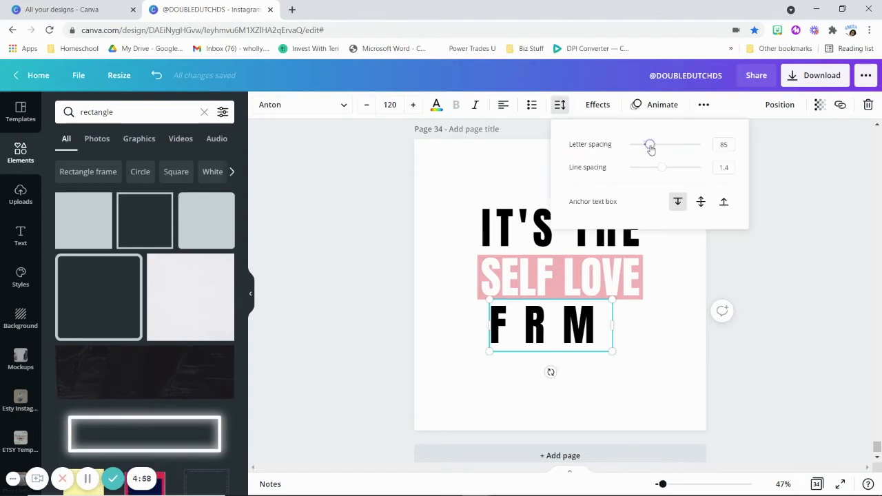
pyautogui.moveTo(650, 144); pyautogui.dragTo(653, 145)
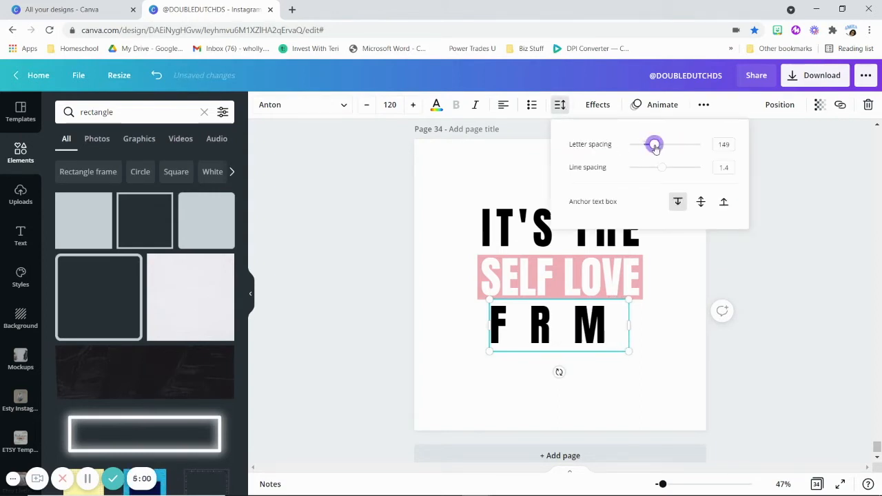
pyautogui.click(656, 348)
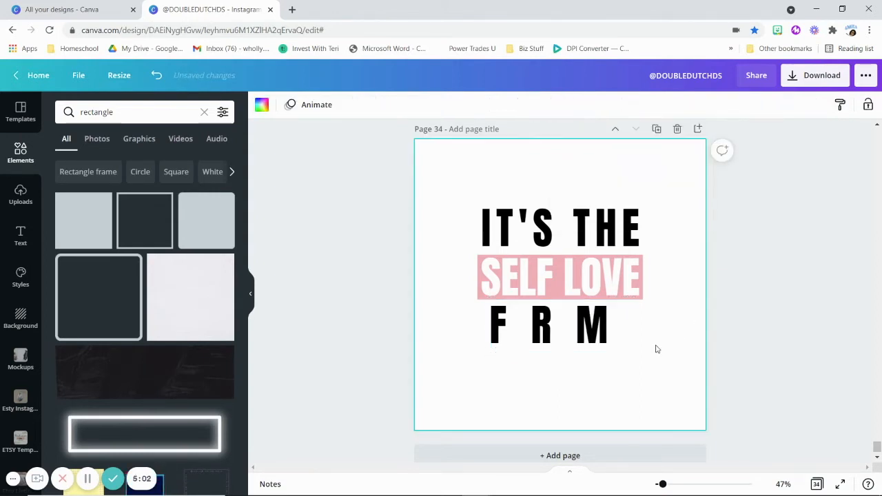
# Select the F R M line ready to duplicate it for the missing letters
pyautogui.click(548, 326)
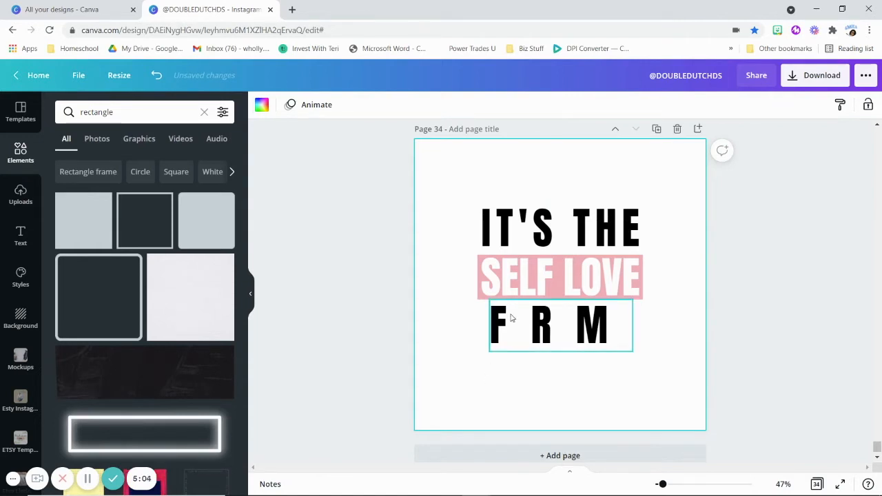
pyautogui.moveTo(622, 328)
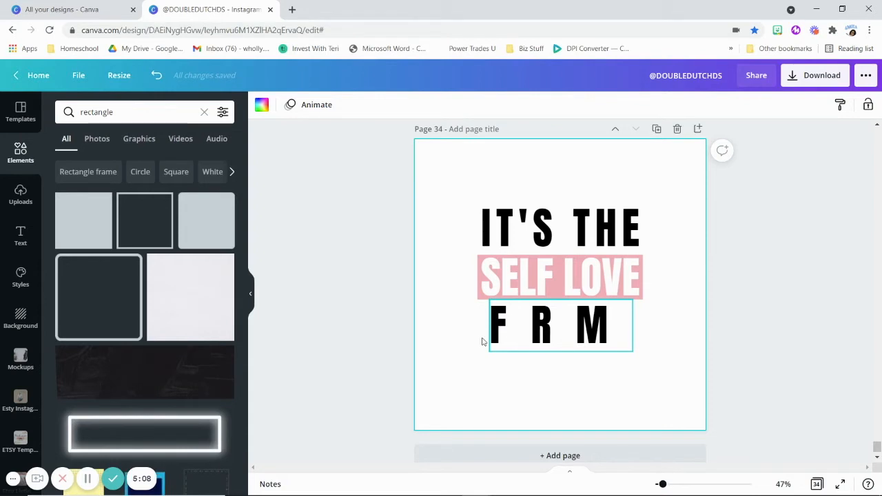
pyautogui.click(558, 325)
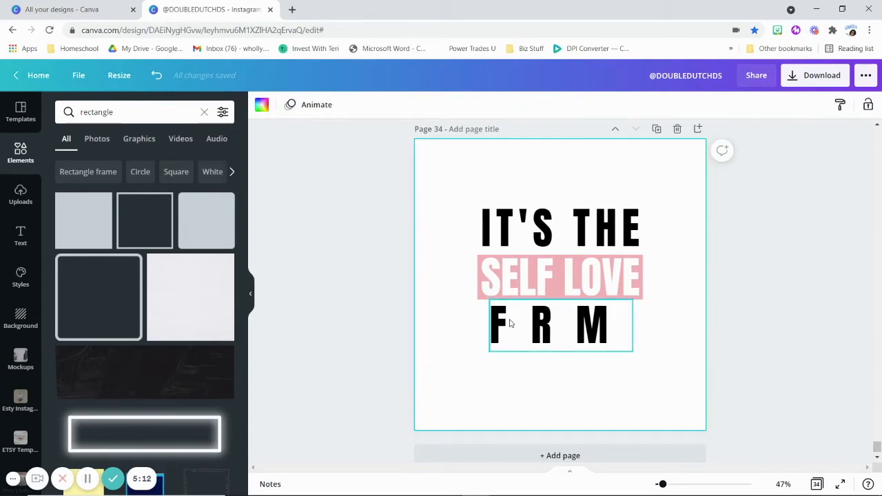
pyautogui.click(544, 325)
pyautogui.write('O')
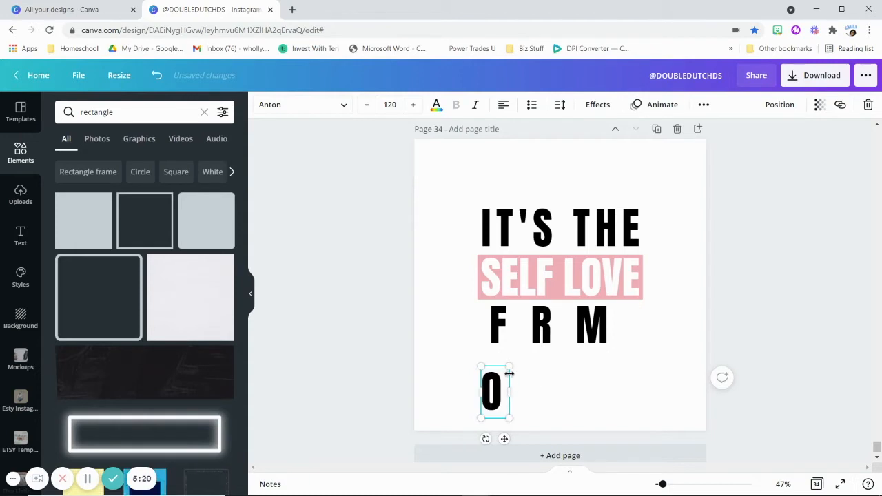
# Place a smaller O (size 99.5) between F and R and an E after the M
pyautogui.moveTo(490, 392); pyautogui.dragTo(515, 326)
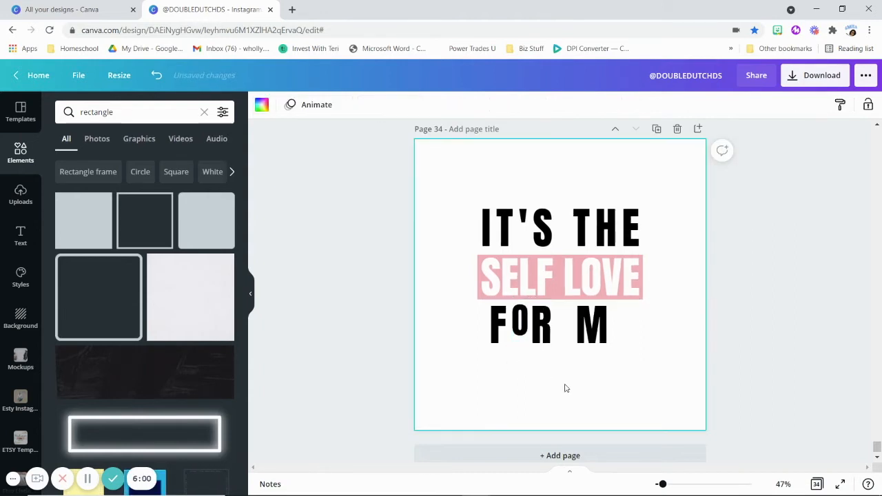
pyautogui.click(521, 324)
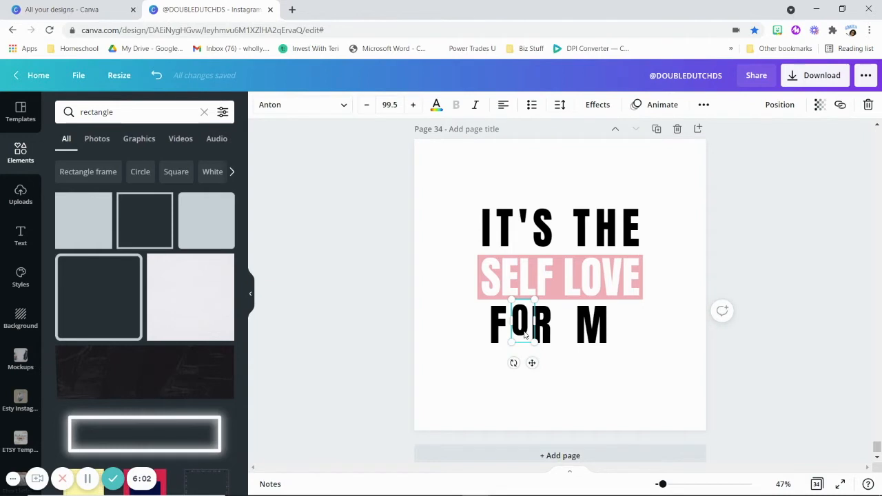
pyautogui.write('o')
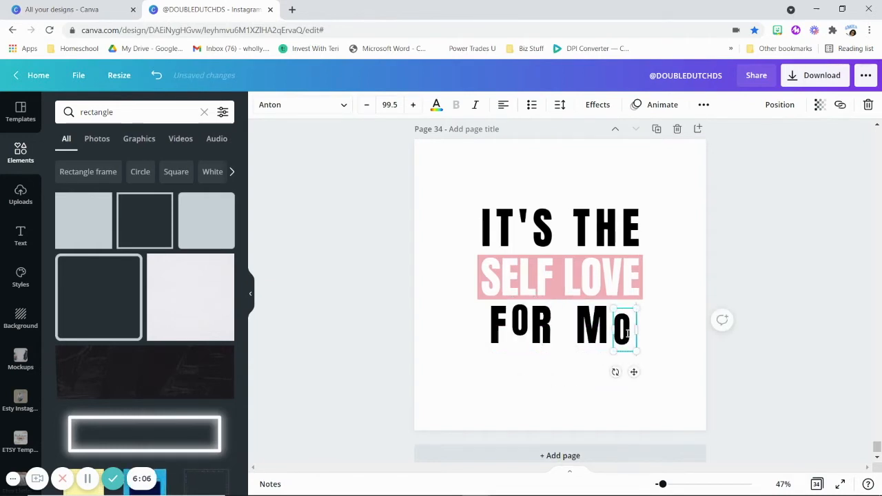
pyautogui.write('E')
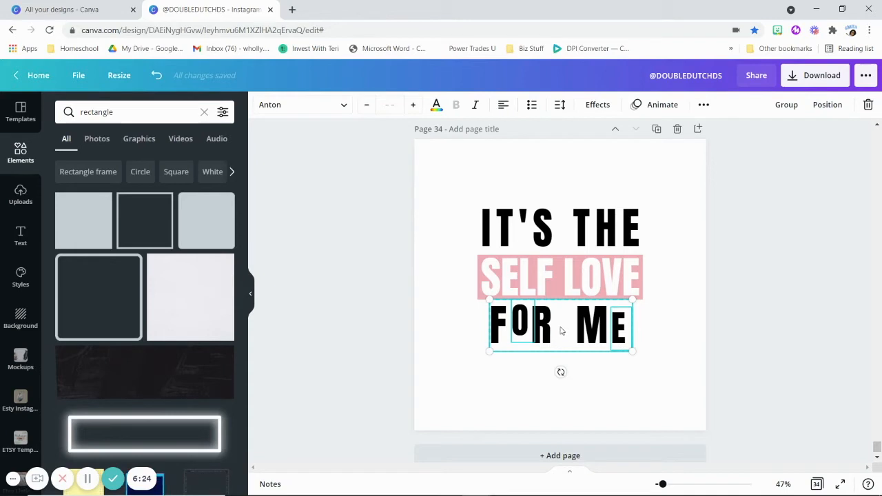
pyautogui.moveTo(564, 321)
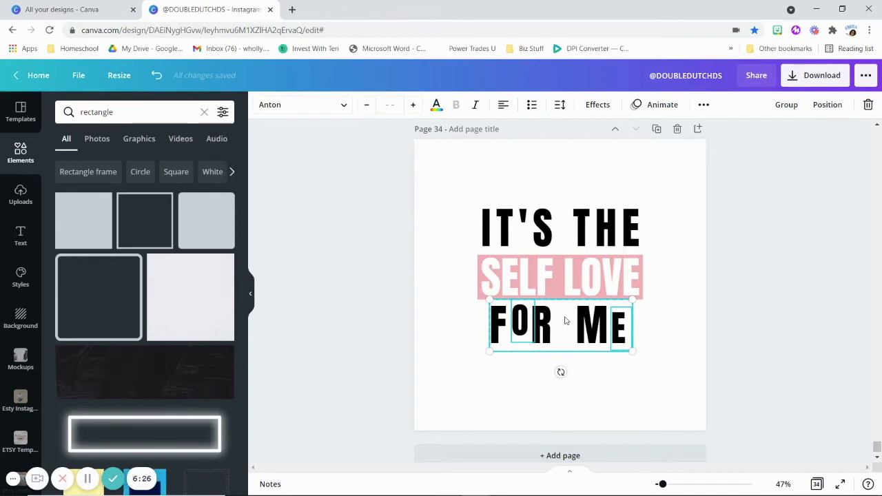
pyautogui.moveTo(627, 344)
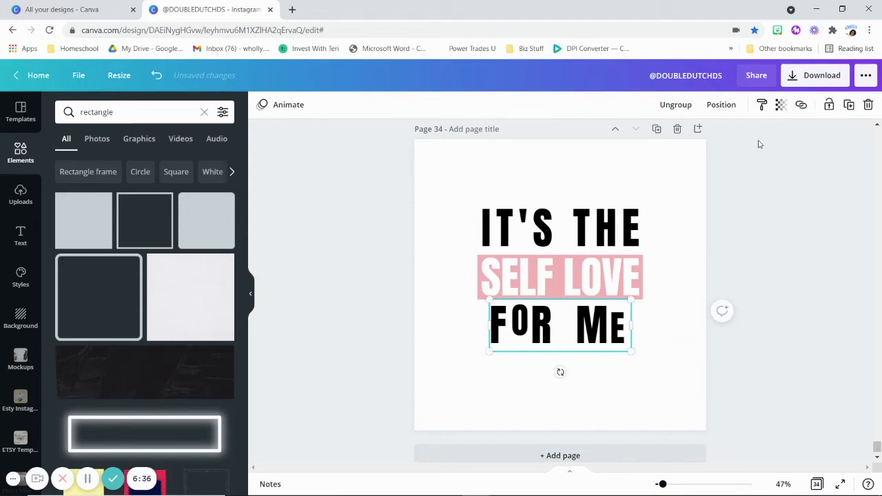
# Group the FOR ME letter boxes into one unit and deselect to review
pyautogui.click(721, 104)
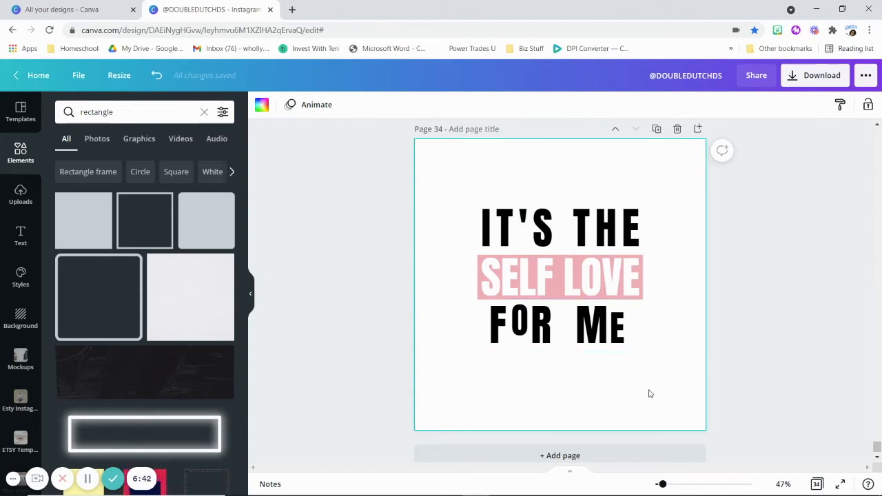
pyautogui.click(521, 324)
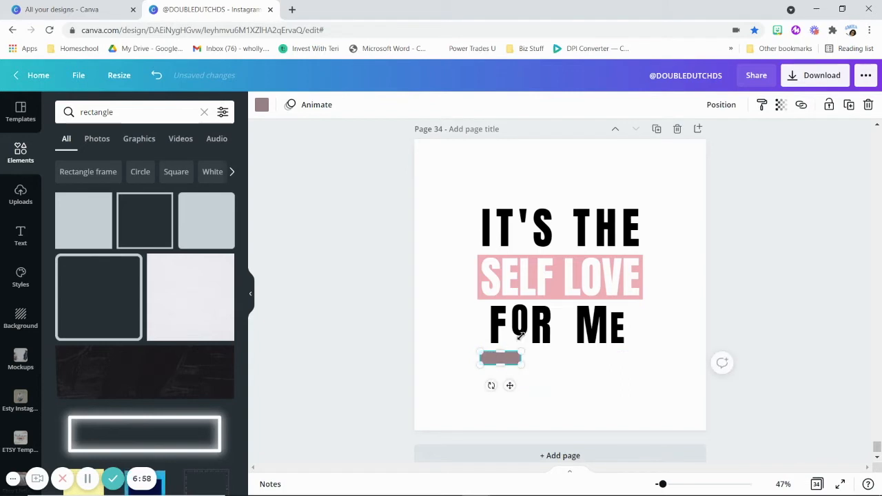
# Resize the small rectangle into a narrow pink bar and centre it beneath the O in FOR ME
pyautogui.click(558, 324)
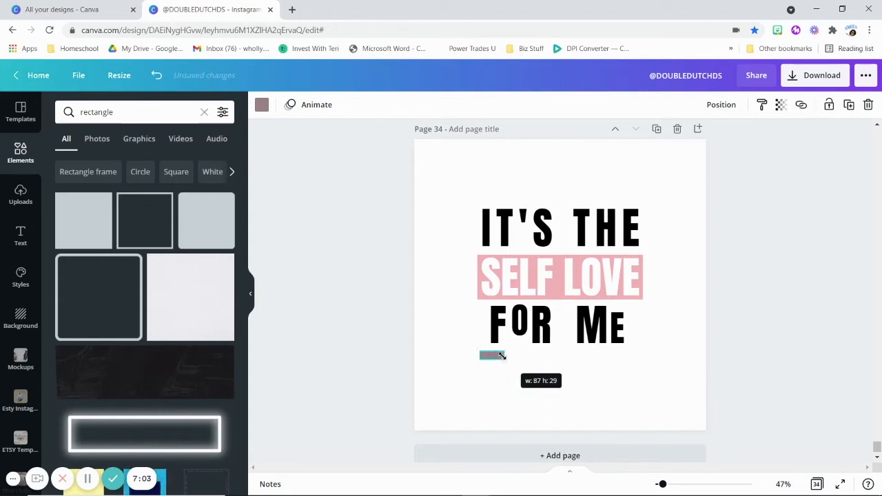
pyautogui.moveTo(502, 360); pyautogui.dragTo(504, 356)
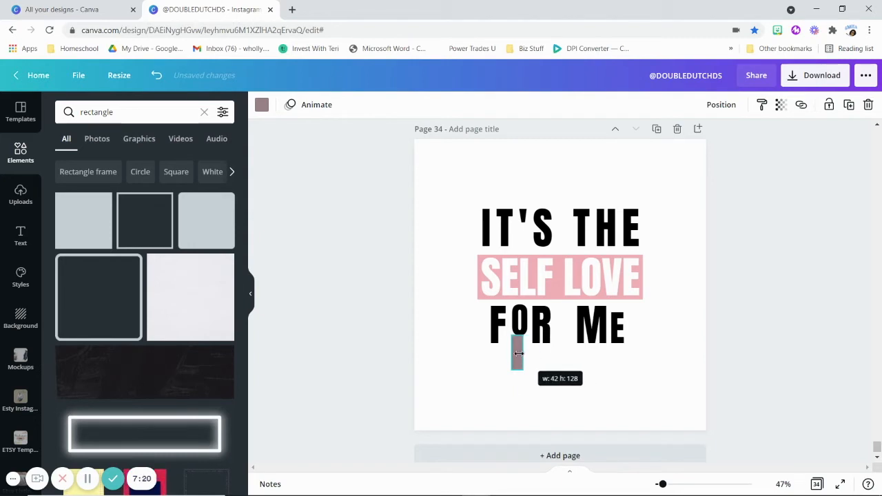
pyautogui.moveTo(518, 353); pyautogui.dragTo(532, 353)
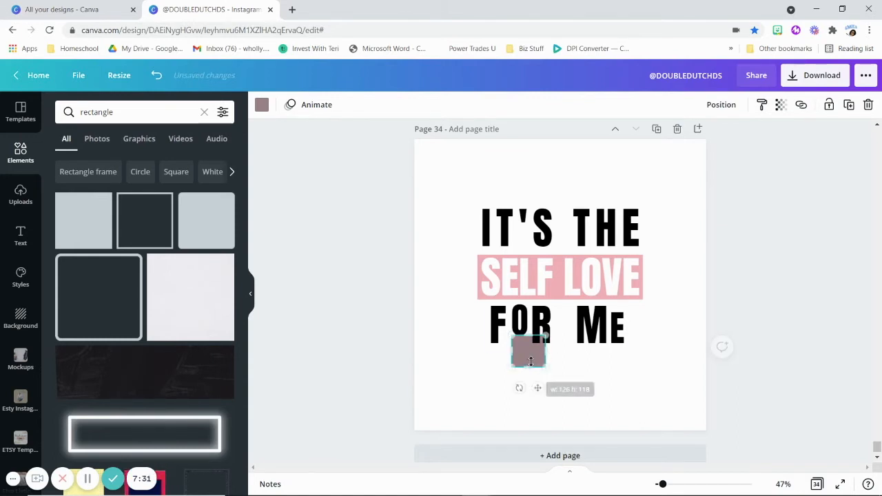
pyautogui.moveTo(544, 352); pyautogui.dragTo(521, 352)
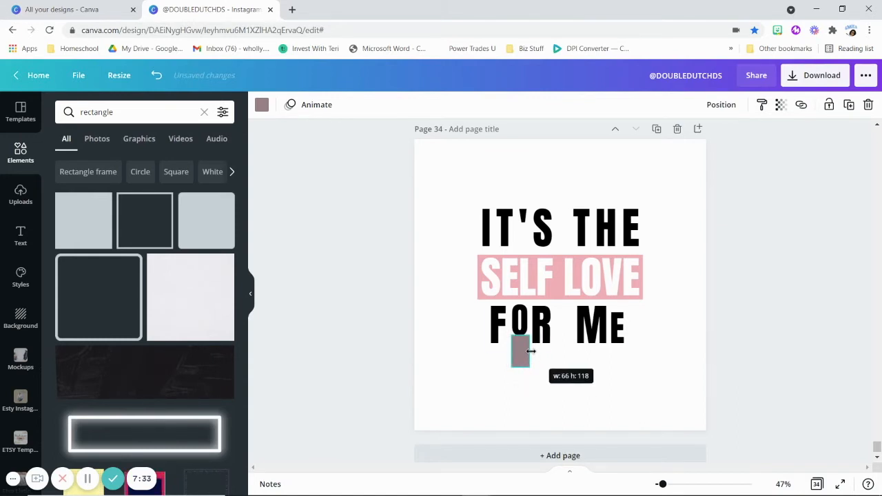
pyautogui.moveTo(532, 351); pyautogui.dragTo(529, 352)
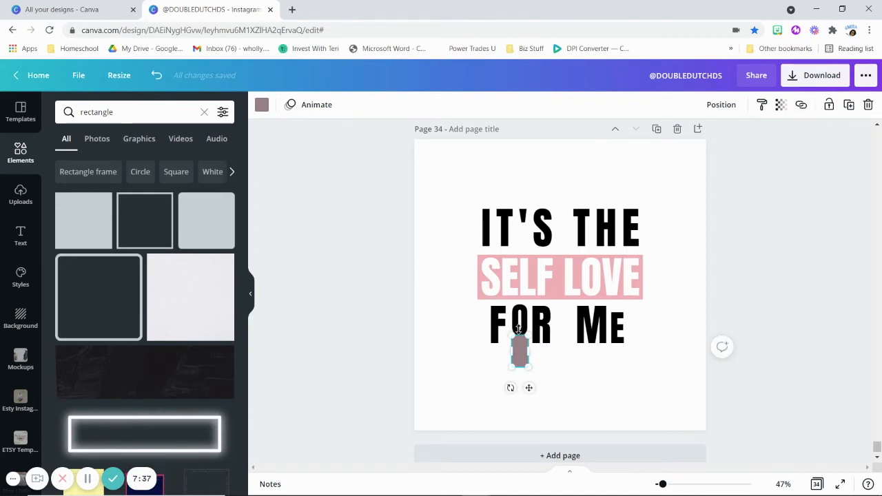
pyautogui.moveTo(518, 338); pyautogui.dragTo(518, 341)
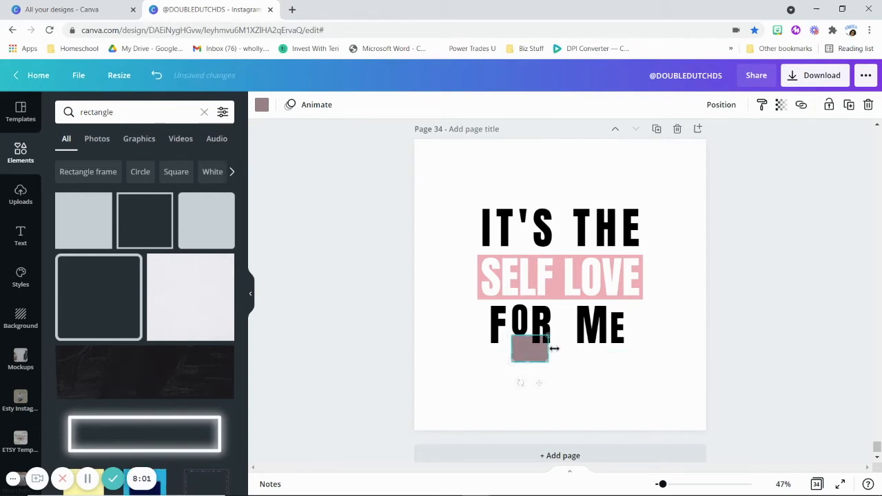
pyautogui.moveTo(554, 348); pyautogui.dragTo(521, 342)
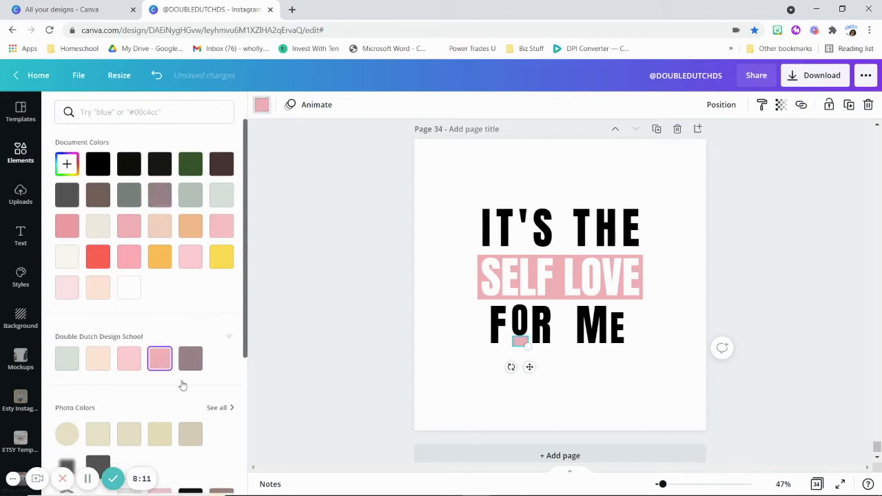
pyautogui.write('rectangle')
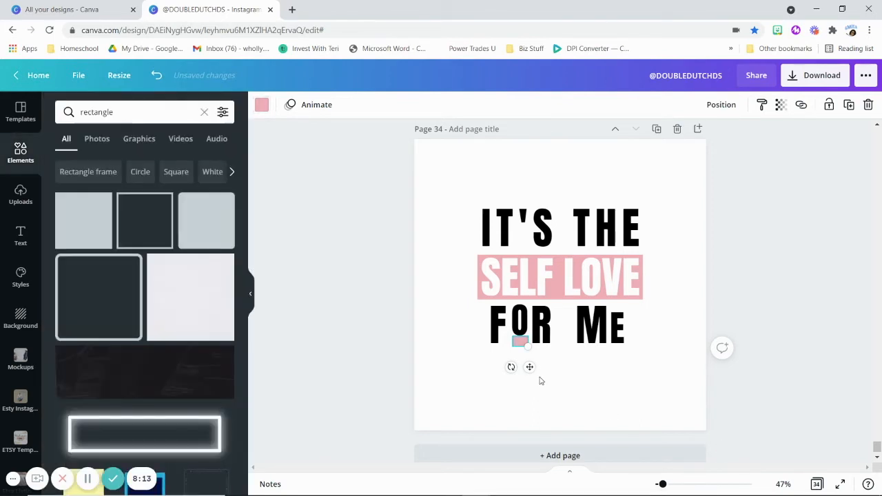
pyautogui.click(558, 324)
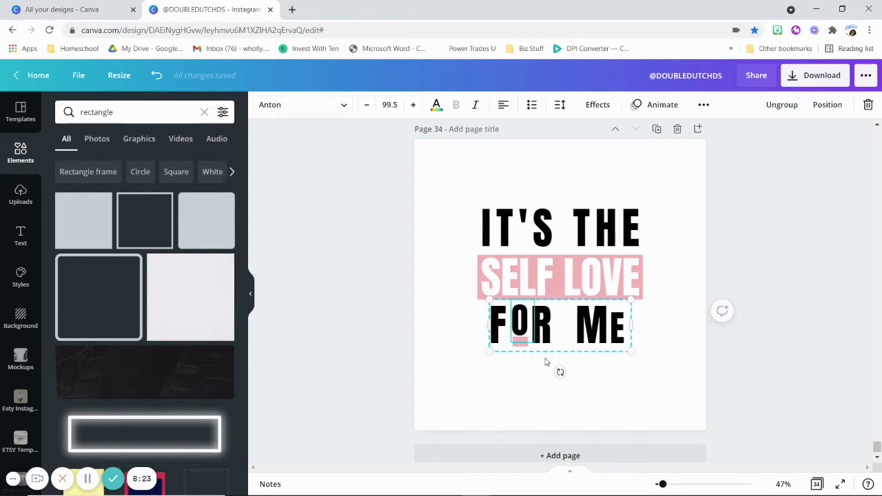
pyautogui.moveTo(499, 352)
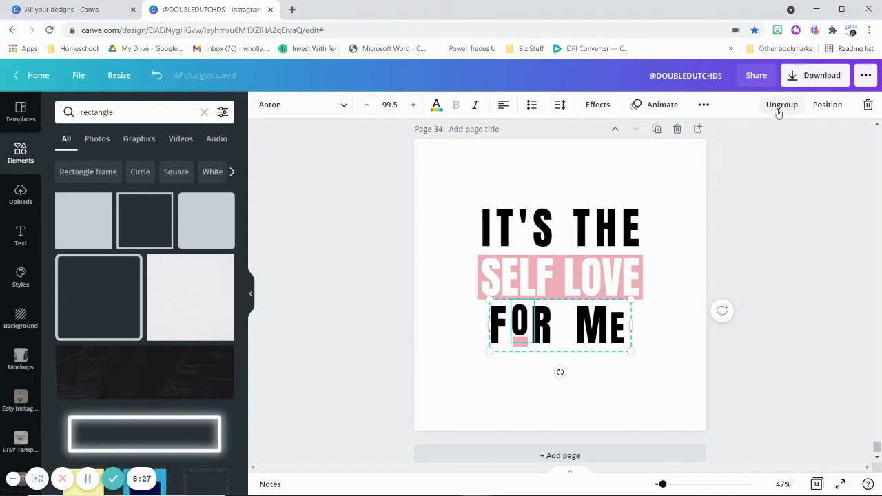
pyautogui.moveTo(600, 367)
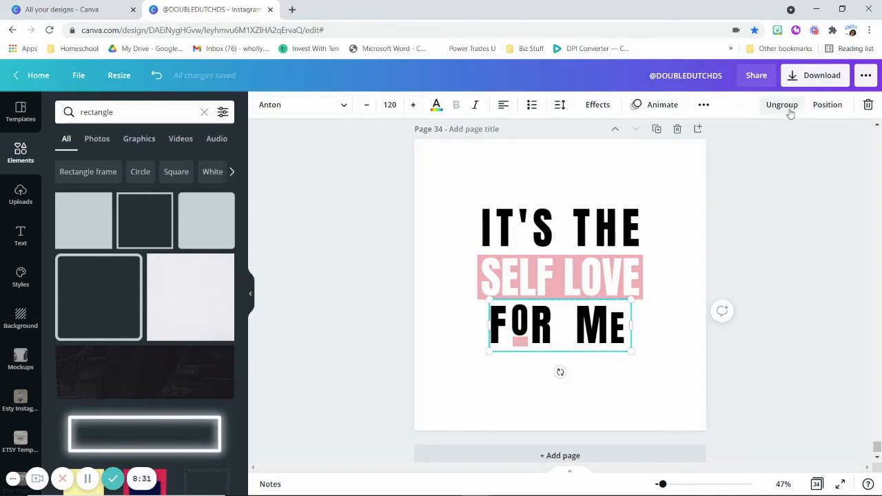
pyautogui.click(827, 105)
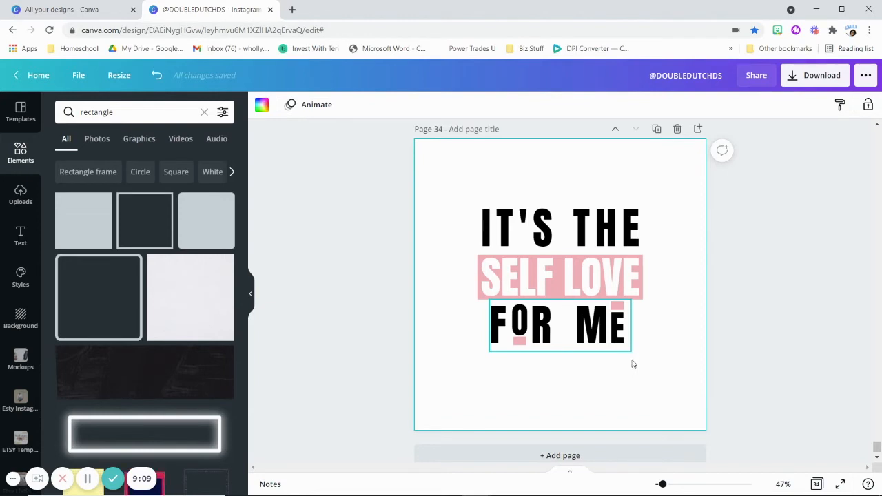
pyautogui.click(558, 326)
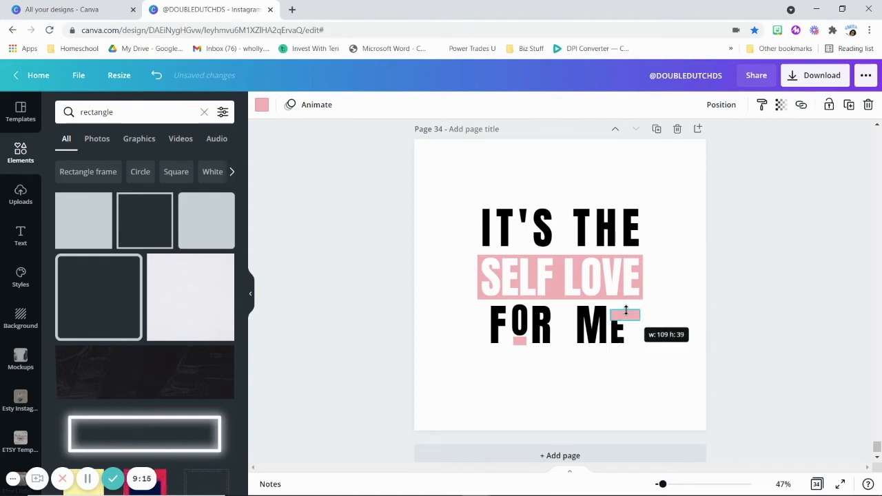
pyautogui.moveTo(637, 314); pyautogui.dragTo(623, 315)
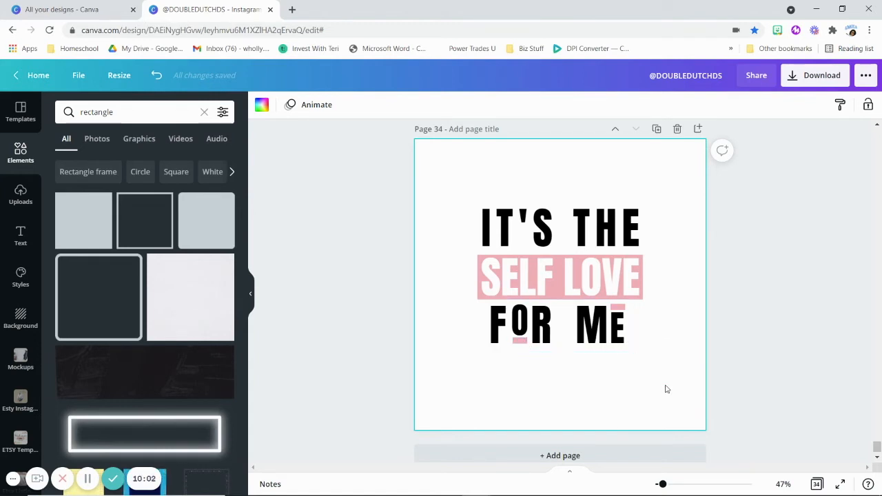
# Search Elements for 'triangle' and place a triangle on the page
pyautogui.click(544, 325)
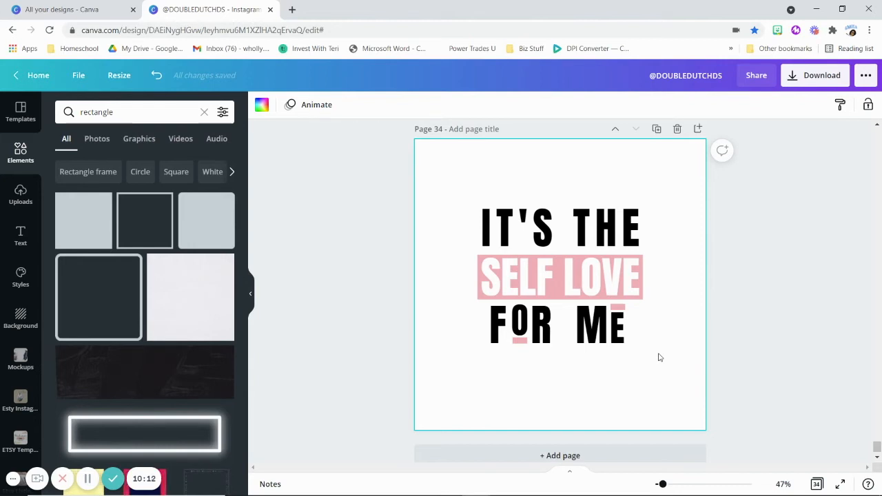
pyautogui.click(560, 278)
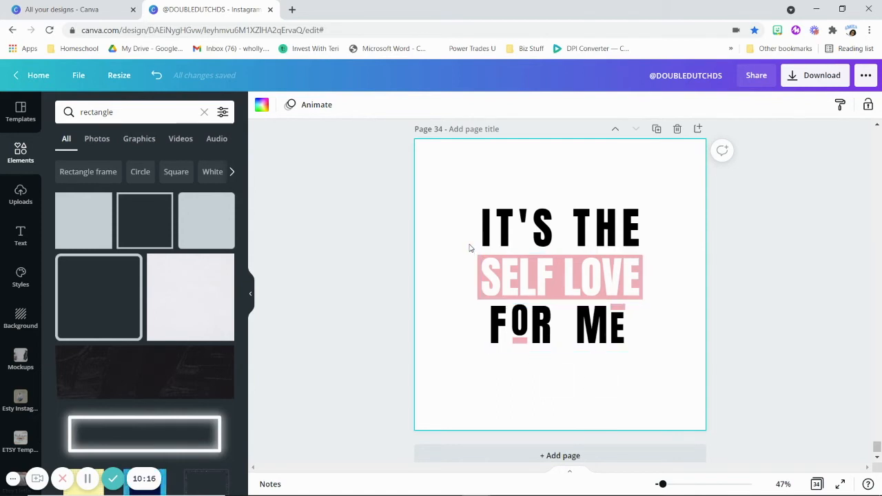
pyautogui.click(127, 112)
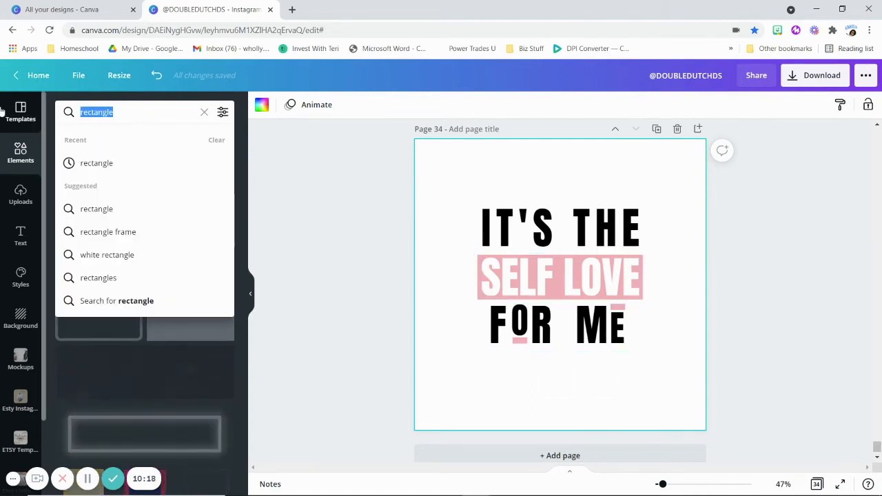
pyautogui.write('triag')
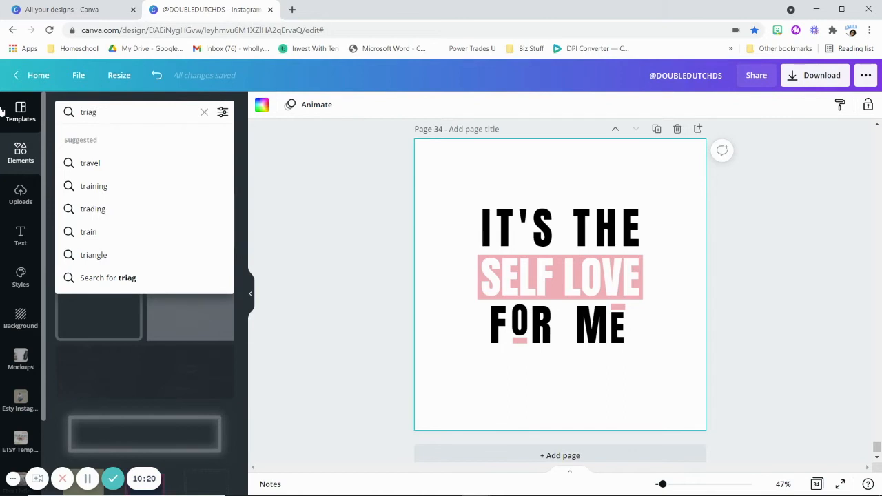
pyautogui.click(83, 220)
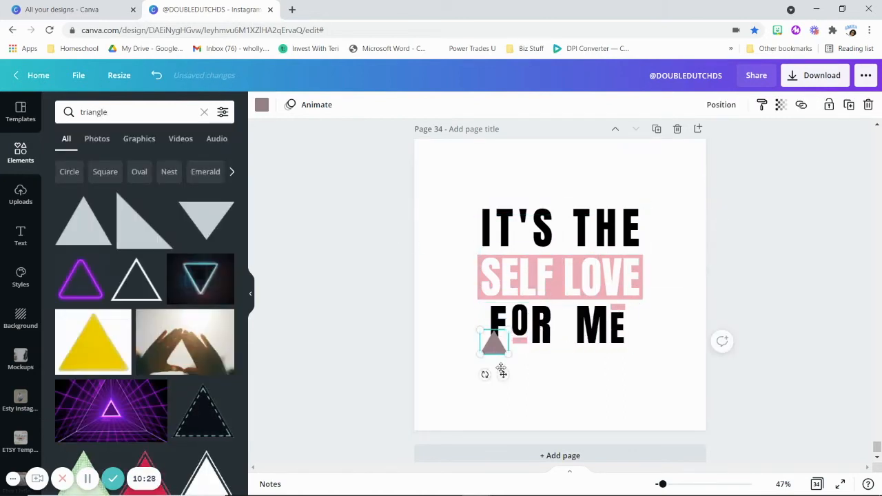
# Move the triangle up above the IT'S THE heading and recolour it black
pyautogui.moveTo(493, 342); pyautogui.dragTo(493, 198)
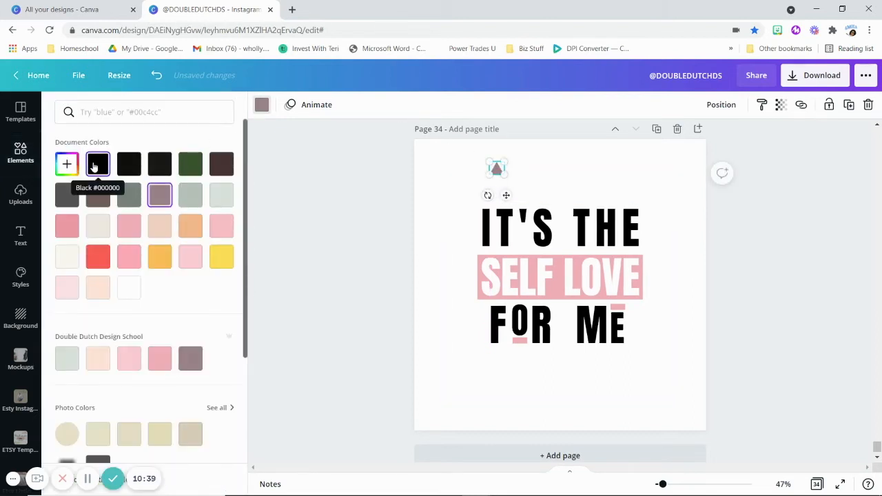
pyautogui.write('triangle')
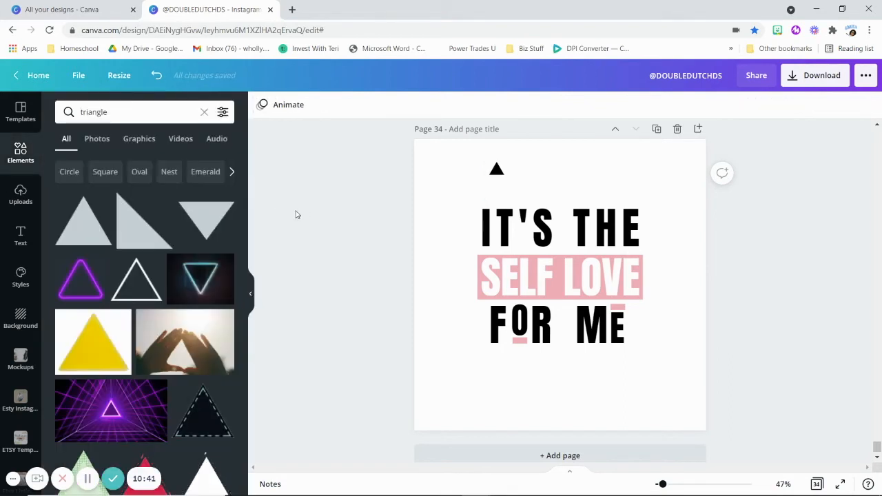
# Search Elements for 'chevron' and drop a chevron near the bottom-left of the page
pyautogui.click(204, 112)
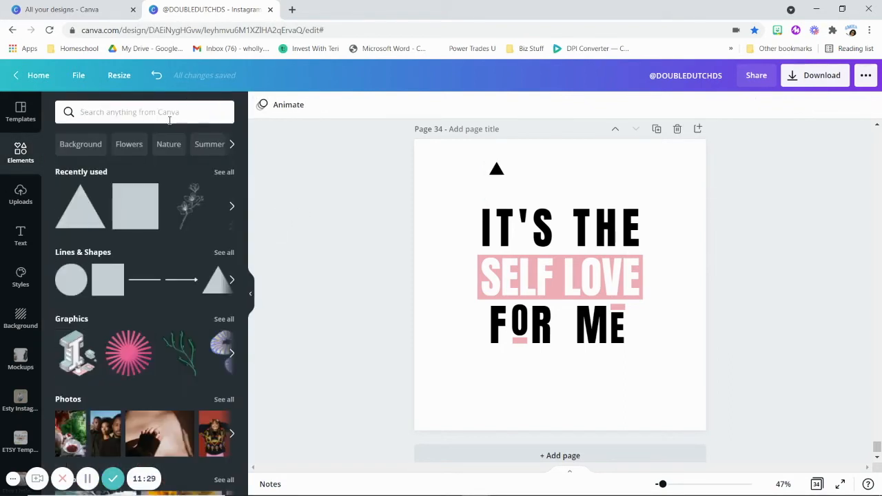
pyautogui.write('chevron')
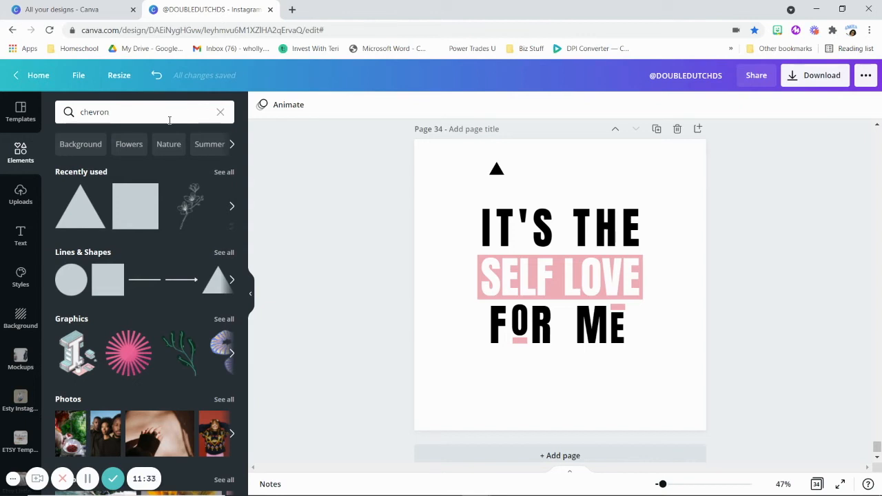
pyautogui.press('Enter')
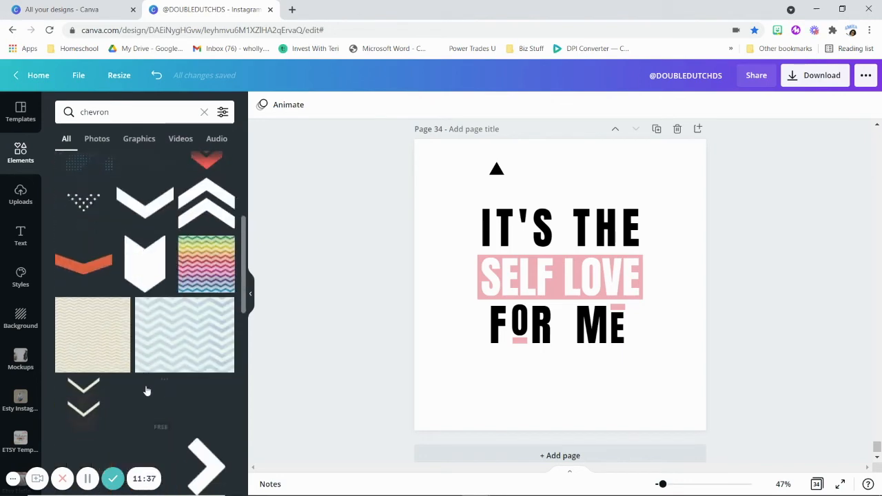
pyautogui.scroll(-3)
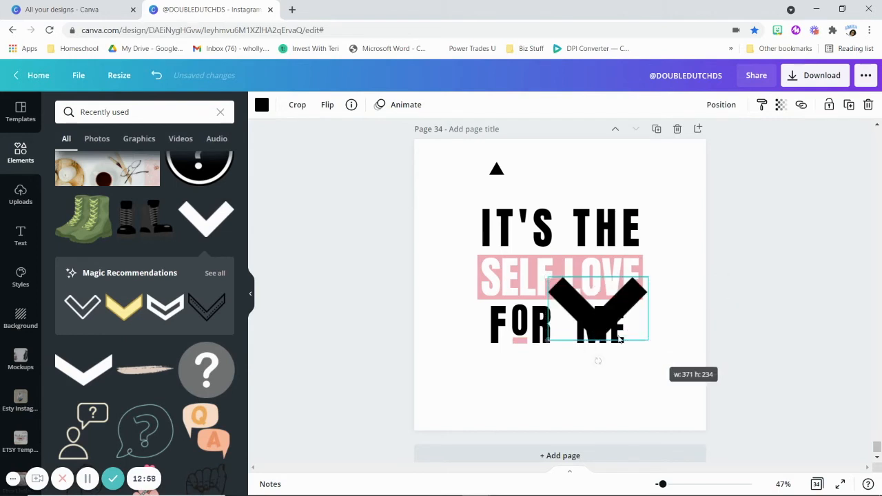
pyautogui.moveTo(598, 309); pyautogui.dragTo(489, 393)
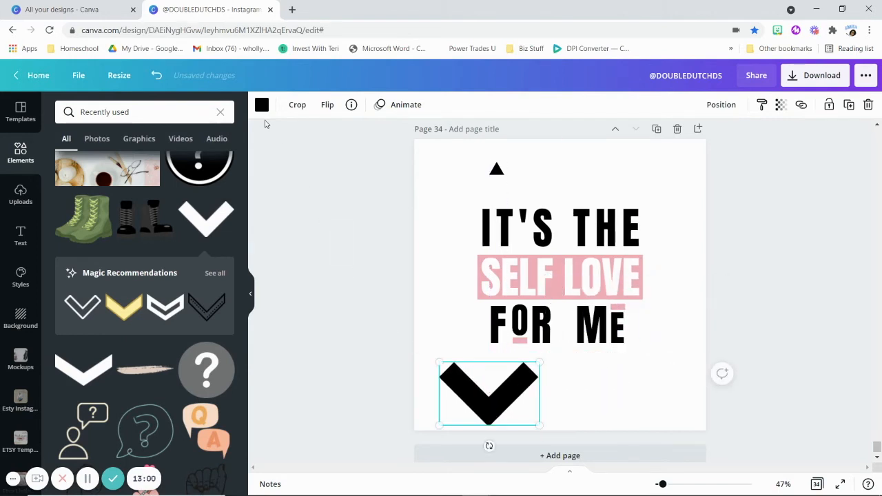
# Recolour the chevron pink, flip it vertically to point upward and shrink it
pyautogui.click(262, 105)
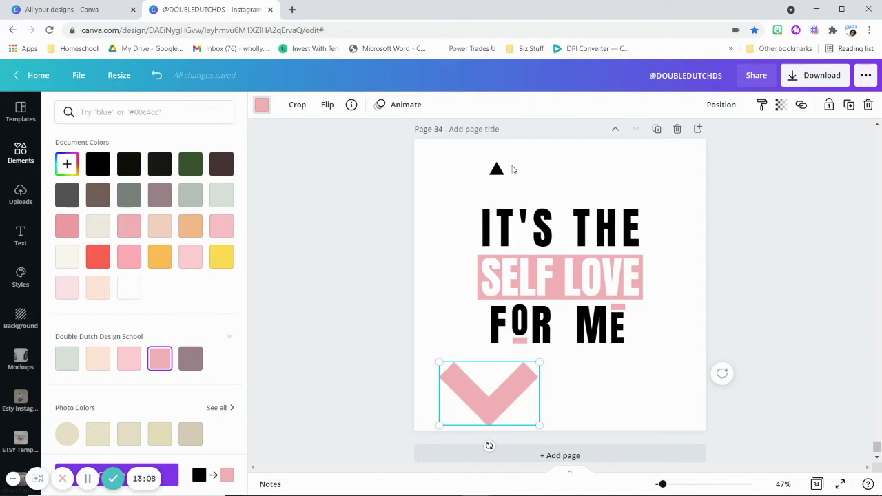
pyautogui.moveTo(490, 386)
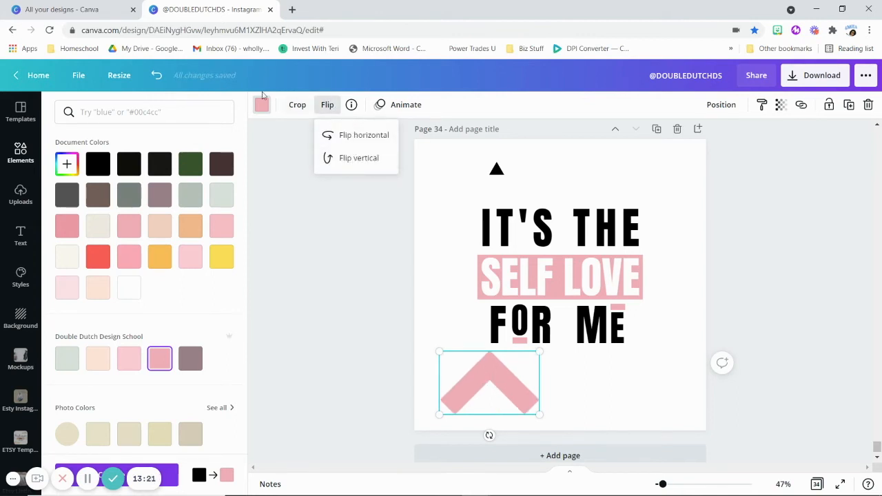
pyautogui.click(359, 157)
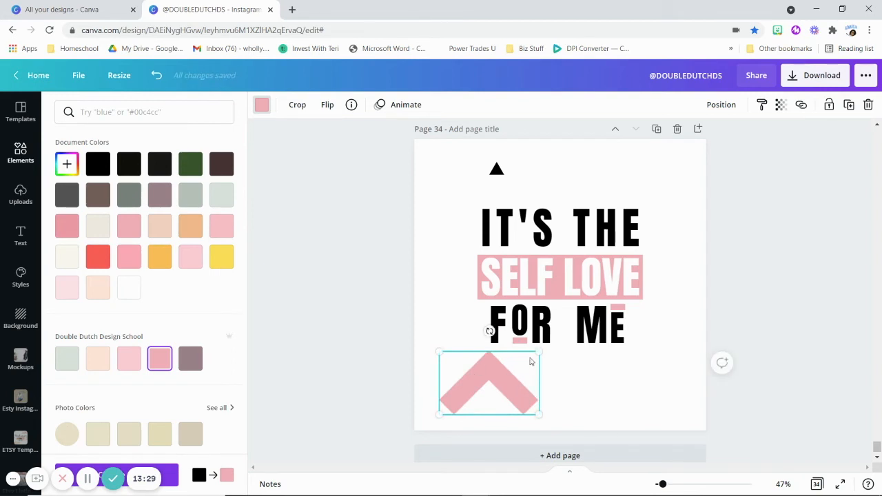
pyautogui.moveTo(489, 383); pyautogui.dragTo(488, 155)
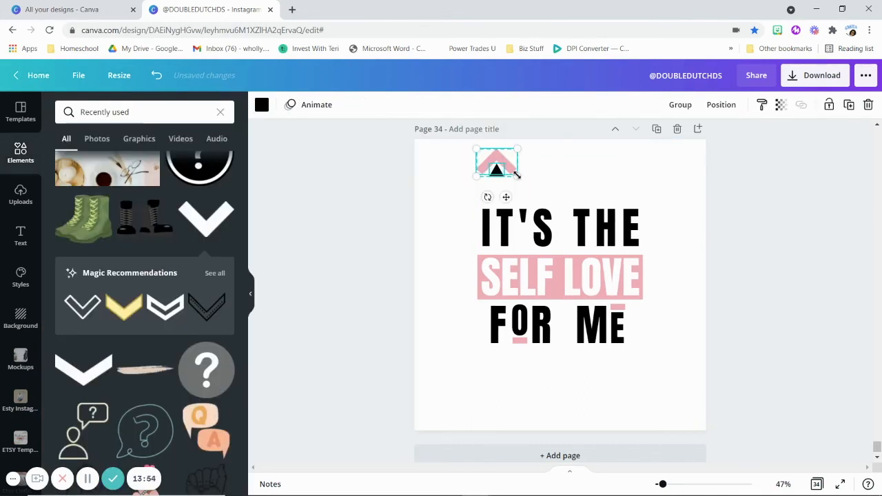
# Fit the pink chevron around the black triangle above the heading
pyautogui.moveTo(496, 166); pyautogui.dragTo(491, 193)
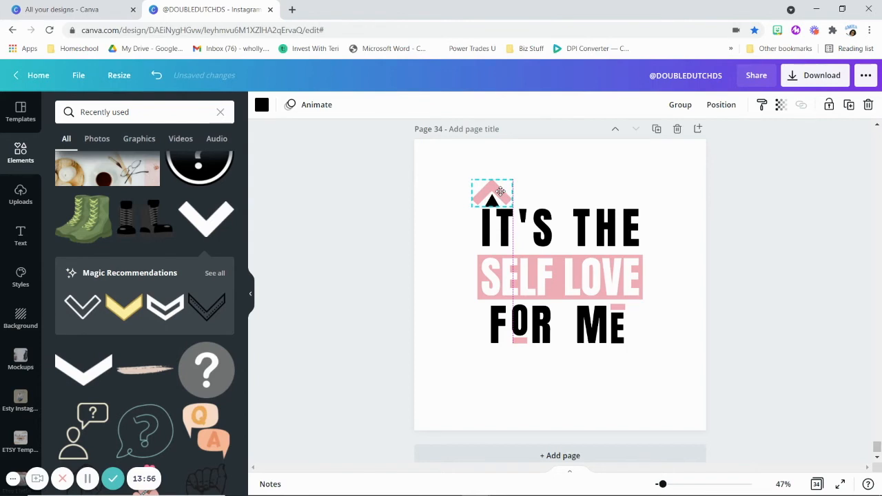
pyautogui.click(491, 193)
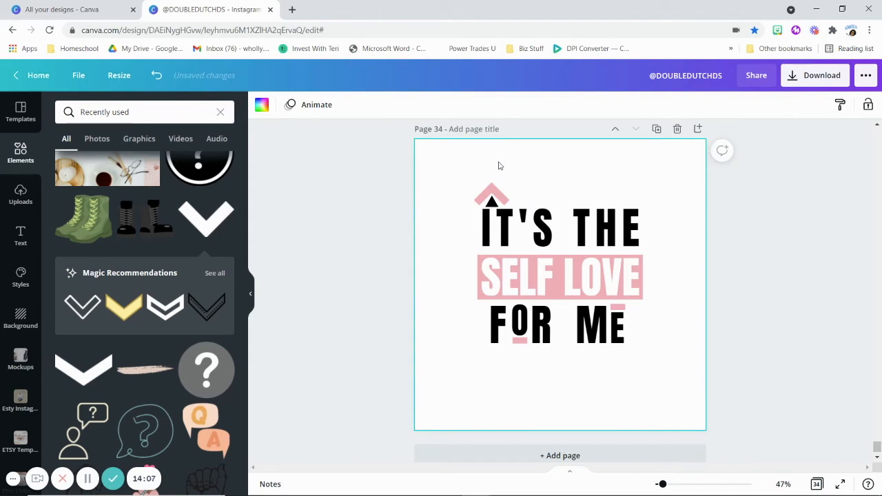
pyautogui.click(491, 196)
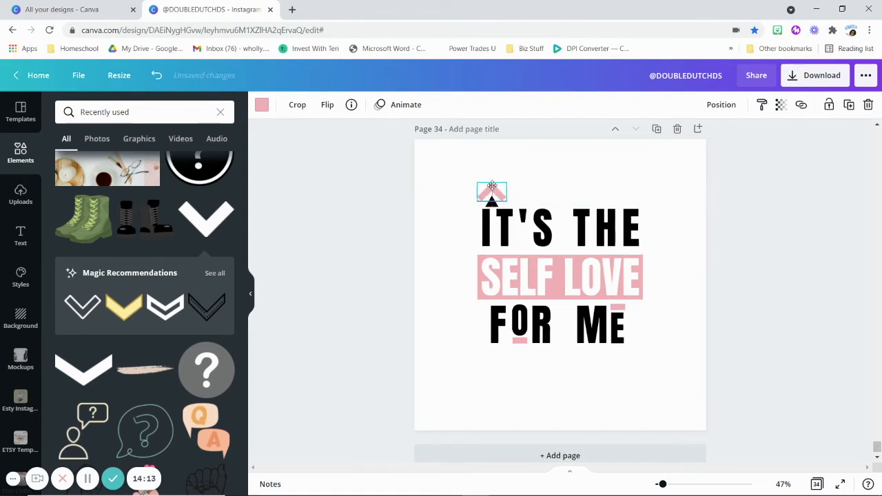
pyautogui.click(439, 237)
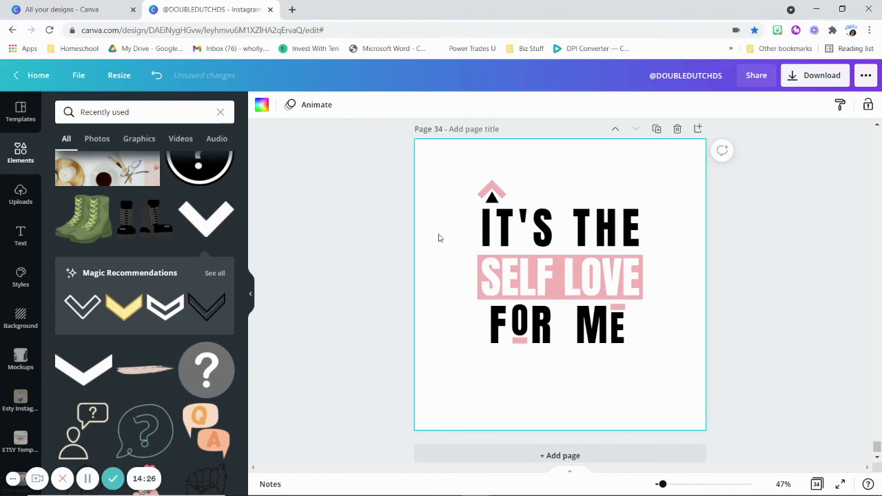
# Duplicate the black triangle, flip it upside down and set it beside the chevron
pyautogui.click(492, 192)
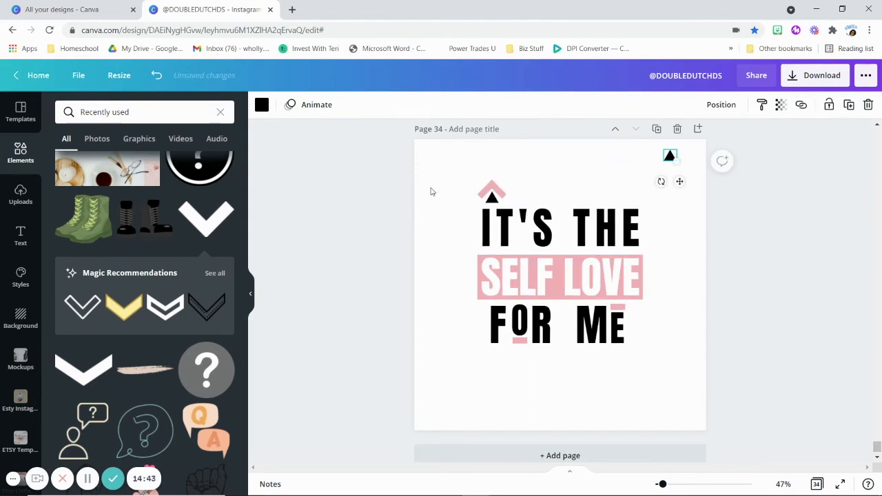
pyautogui.click(490, 192)
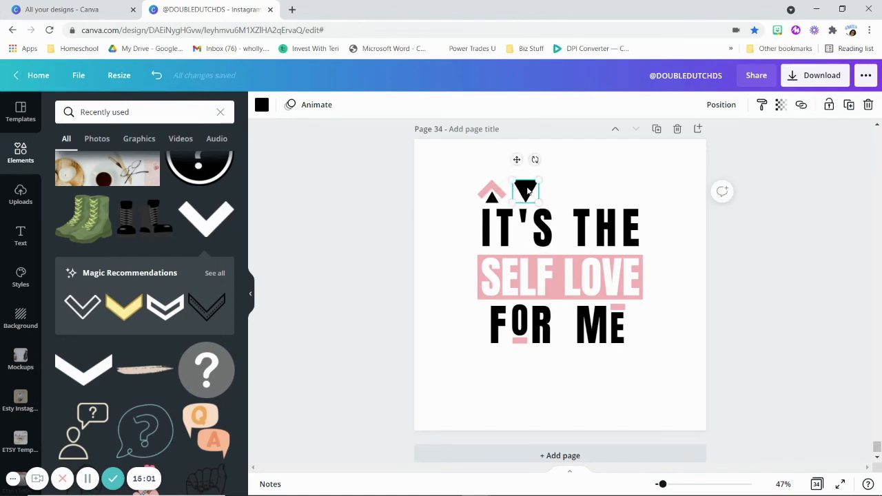
pyautogui.moveTo(526, 191); pyautogui.dragTo(515, 187)
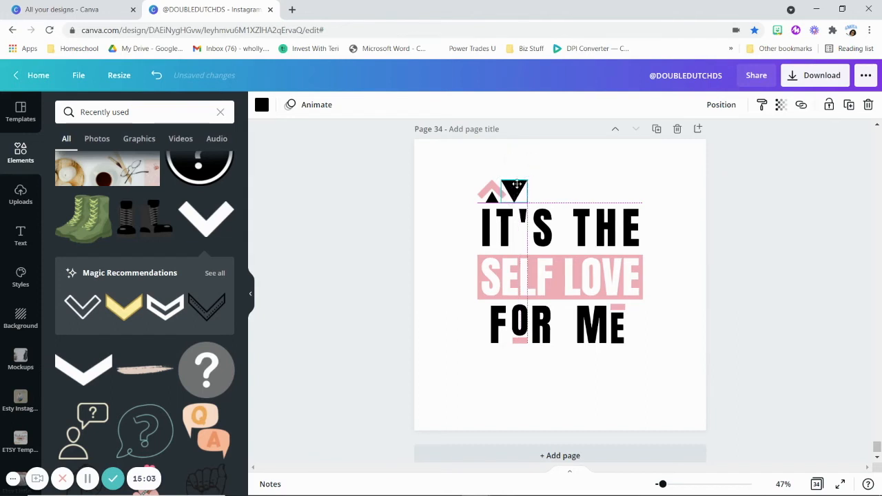
pyautogui.click(516, 190)
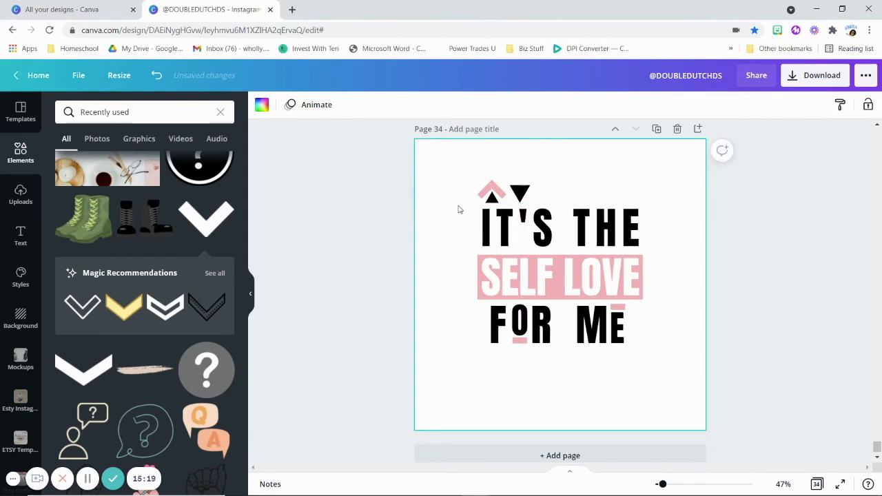
# Copy the chevron-and-triangles cluster and place the copy to its right above the text
pyautogui.click(491, 190)
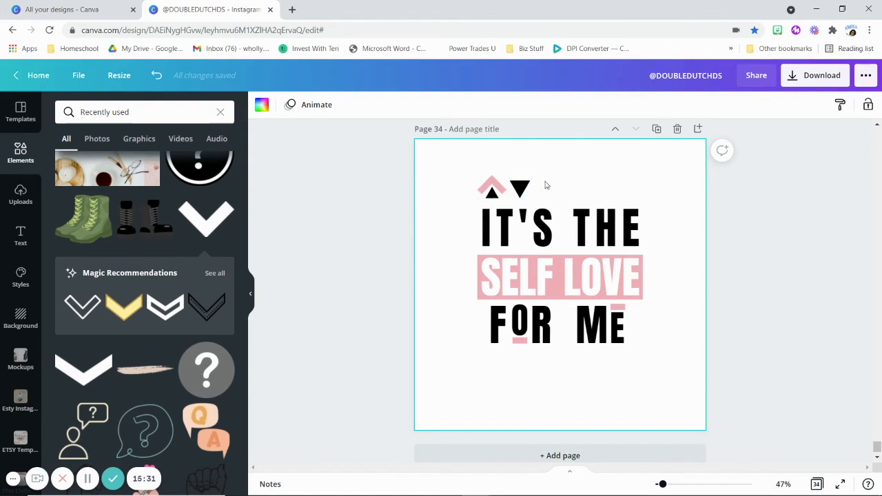
pyautogui.moveTo(461, 171)
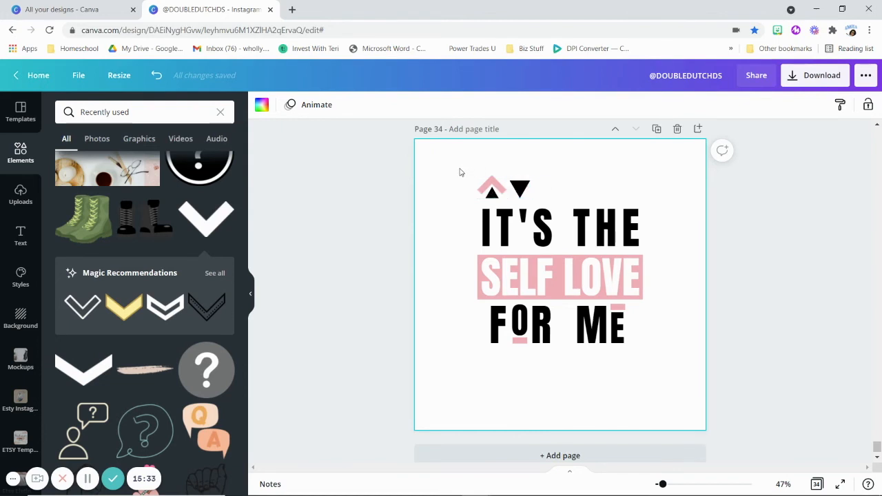
pyautogui.click(503, 190)
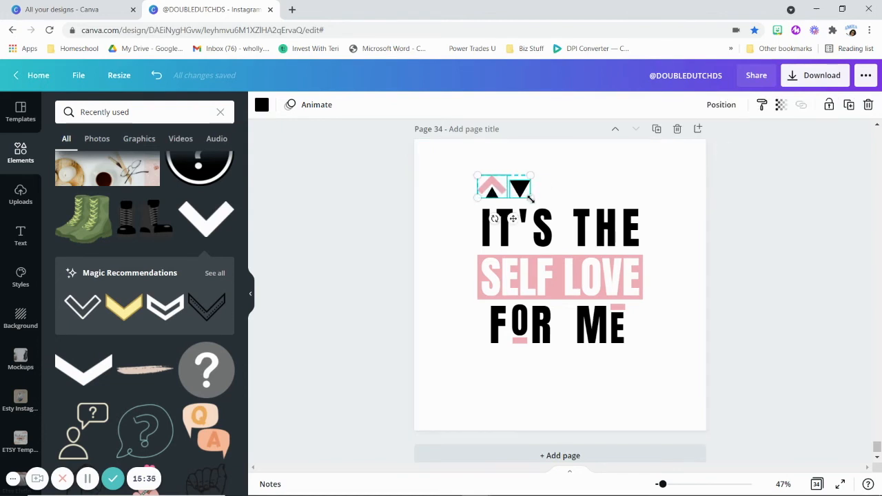
pyautogui.click(452, 168)
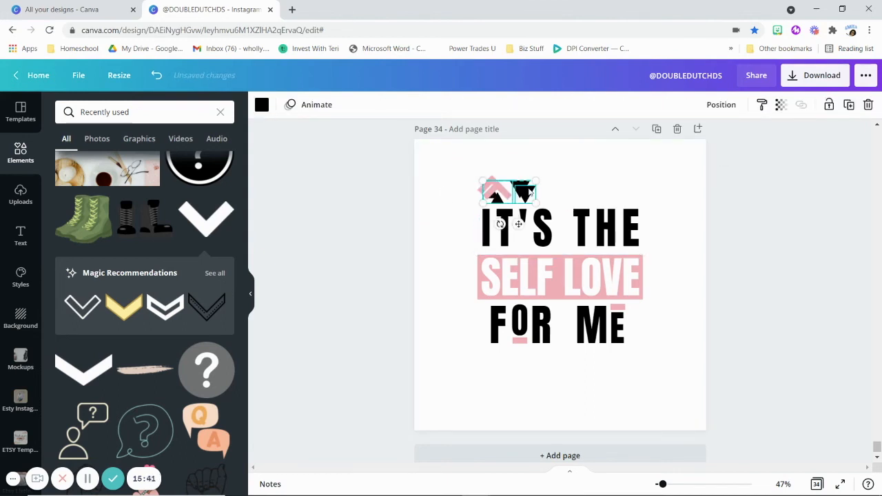
pyautogui.moveTo(510, 193); pyautogui.dragTo(556, 190)
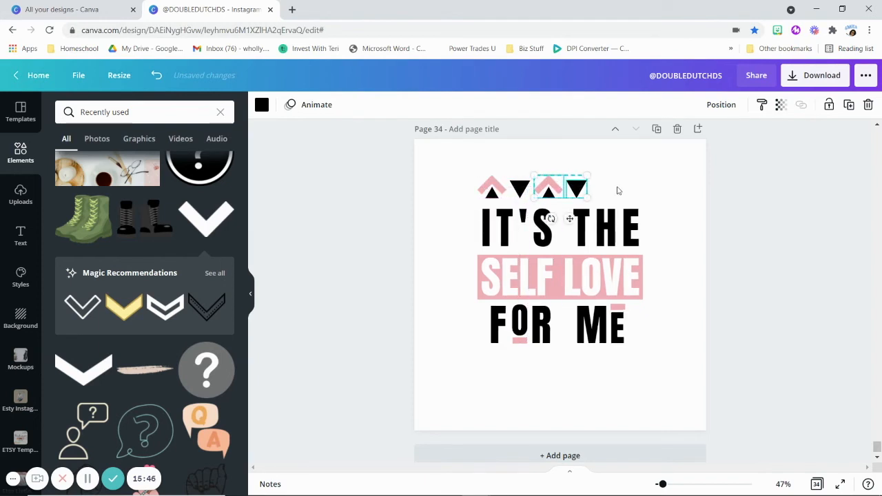
pyautogui.moveTo(560, 187); pyautogui.dragTo(617, 187)
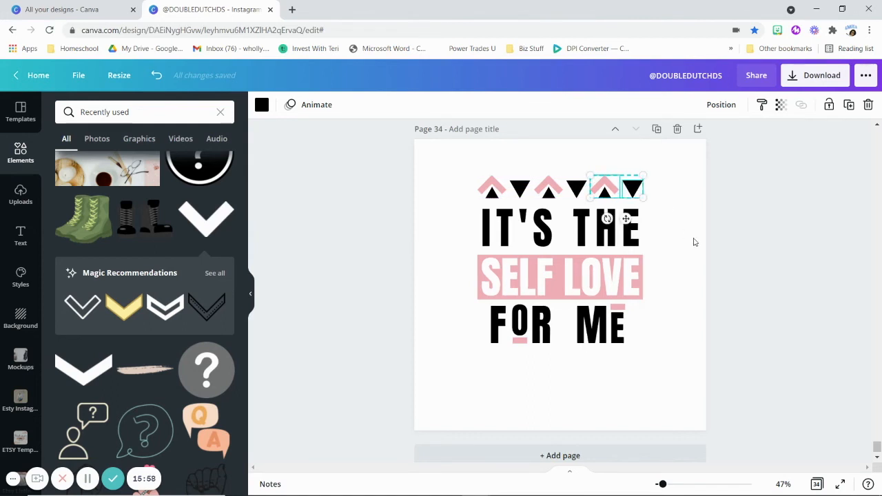
pyautogui.moveTo(456, 170)
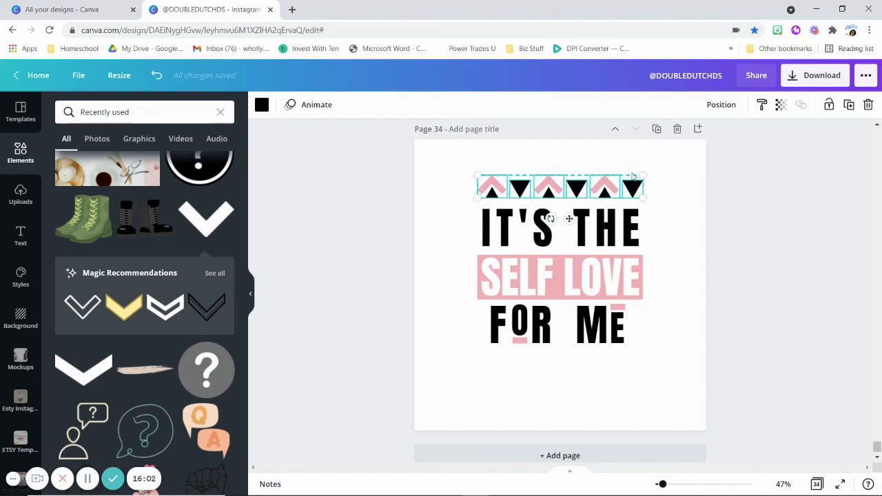
# Select every shape in the top row and group it as one piece
pyautogui.moveTo(642, 175); pyautogui.dragTo(634, 181)
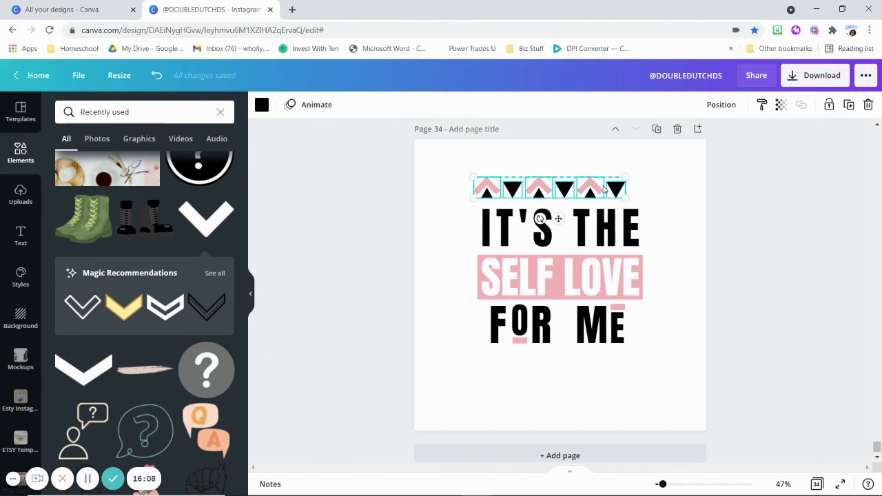
pyautogui.click(488, 188)
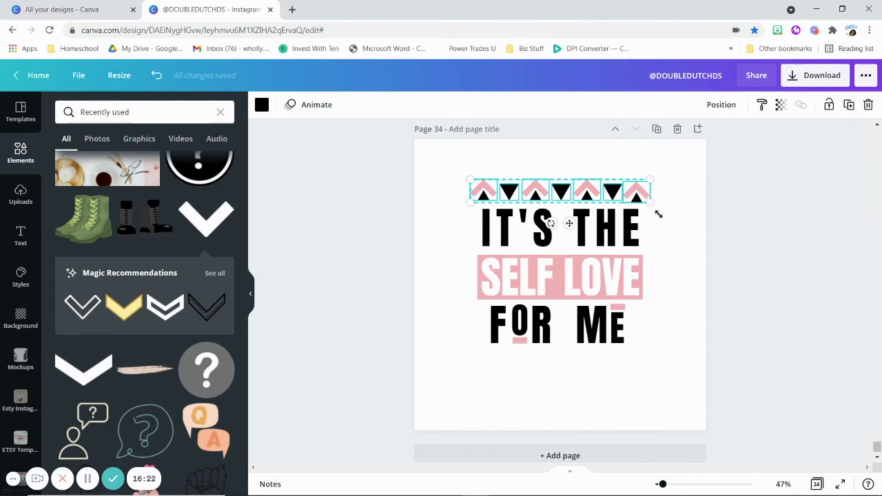
pyautogui.moveTo(646, 193)
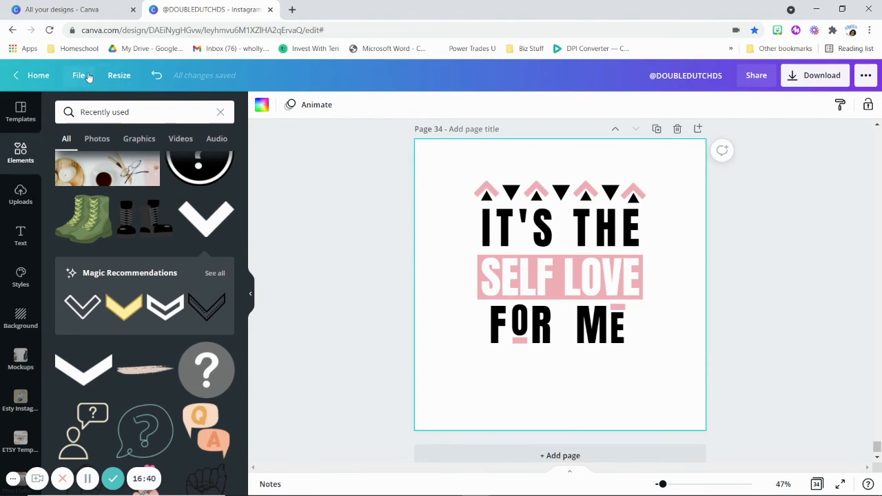
# Turn on Show rulers and Show guides, then set vertical guides at the heading's left and right edges
pyautogui.click(78, 74)
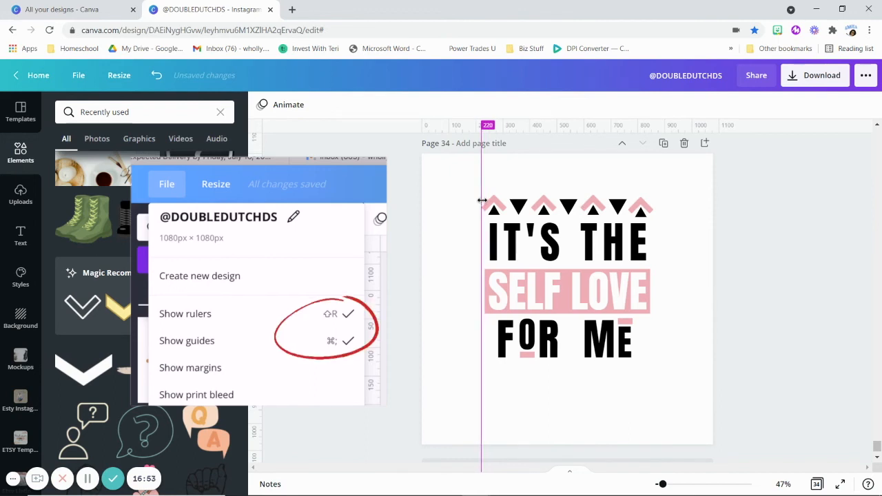
pyautogui.click(566, 241)
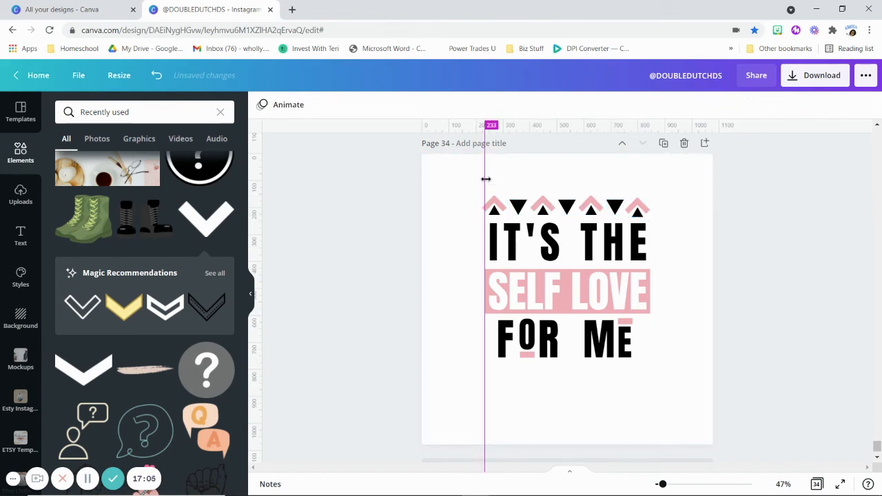
pyautogui.click(565, 205)
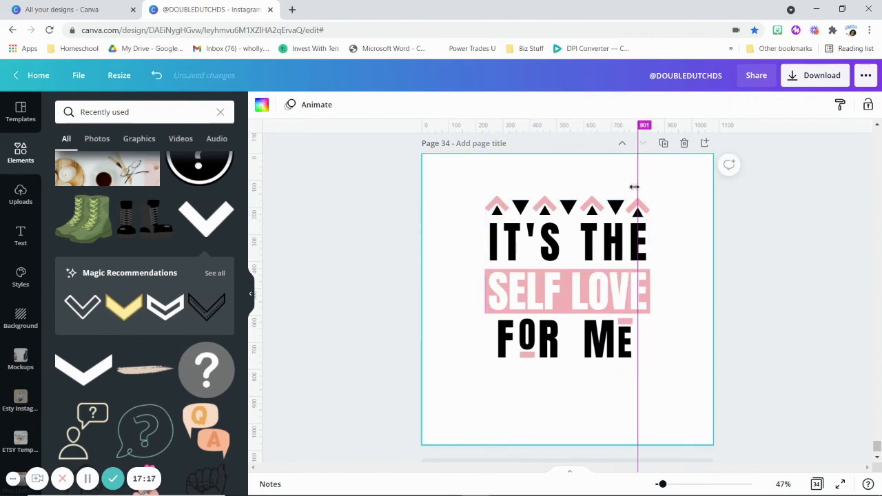
pyautogui.moveTo(638, 186); pyautogui.dragTo(650, 207)
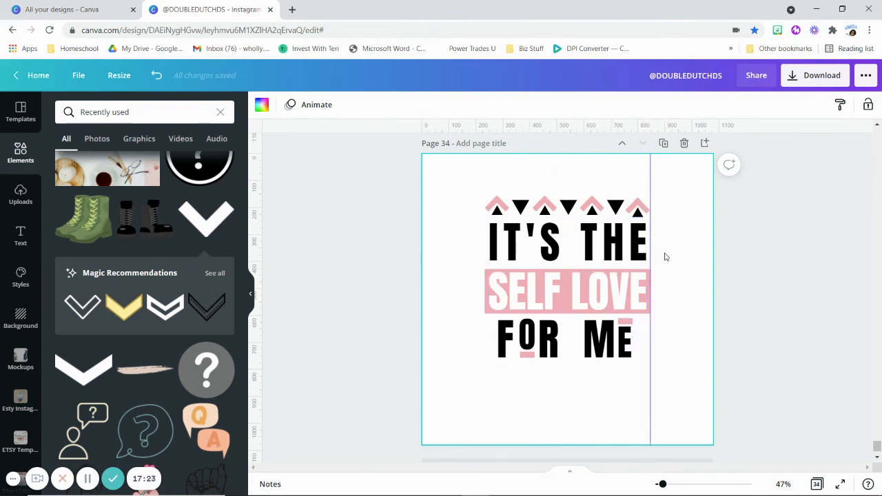
pyautogui.click(565, 241)
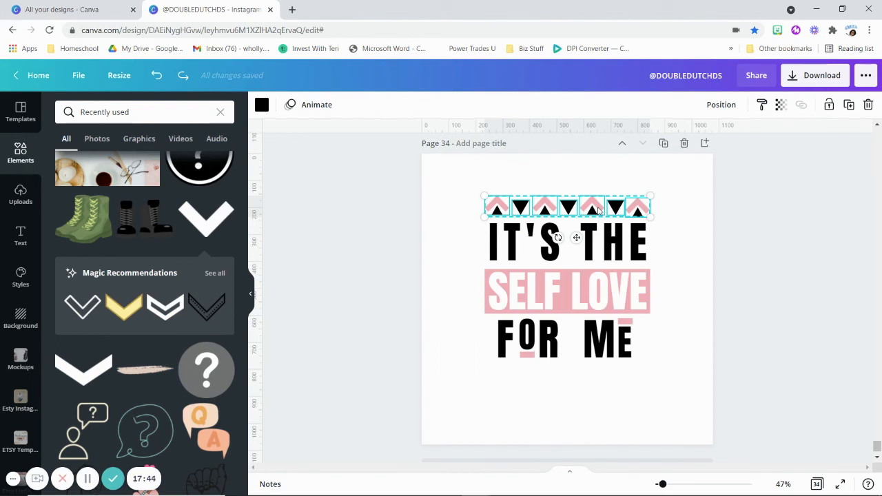
# Duplicate the top row below FOR ME between the guides, then clear the guides away
pyautogui.moveTo(568, 206); pyautogui.dragTo(568, 377)
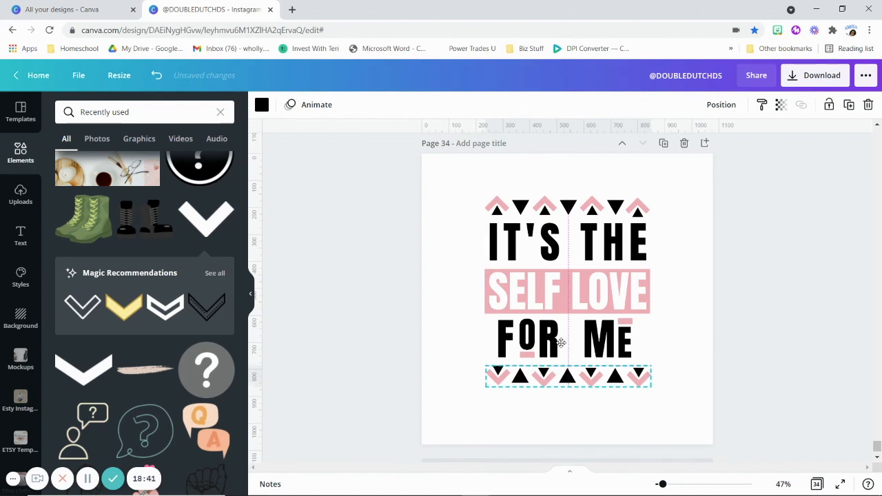
pyautogui.click(566, 291)
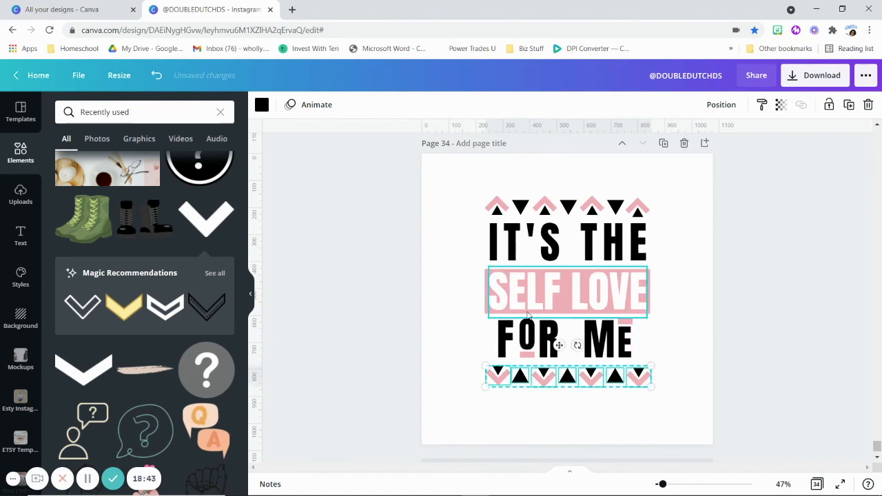
pyautogui.click(287, 356)
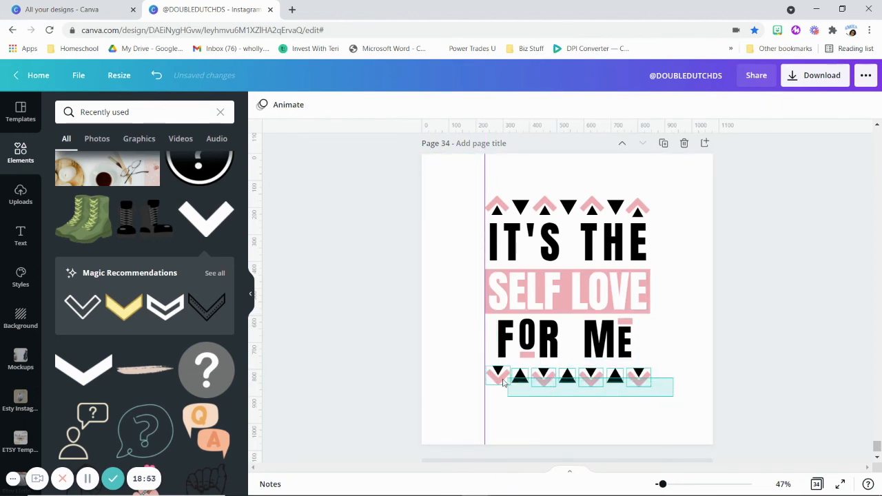
pyautogui.click(565, 378)
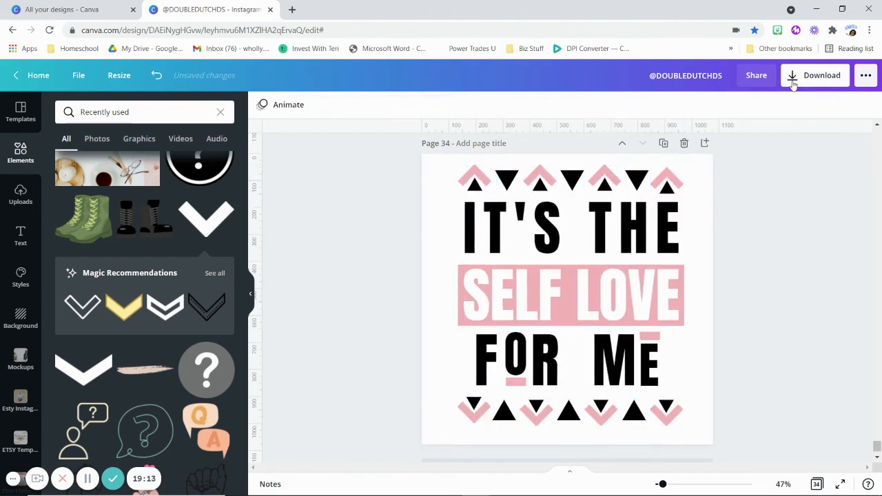
# Download page 34 as a PNG with Transparent background ticked and dismiss the confirmation
pyautogui.click(816, 75)
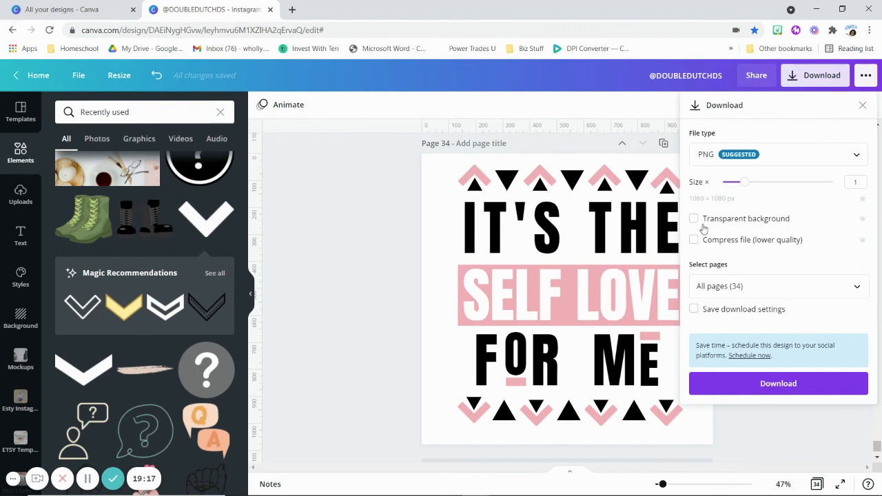
pyautogui.click(693, 218)
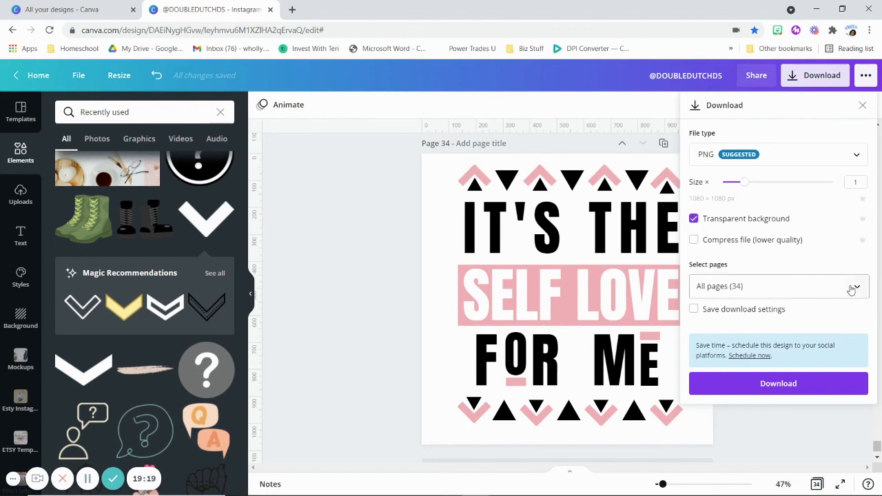
pyautogui.click(779, 286)
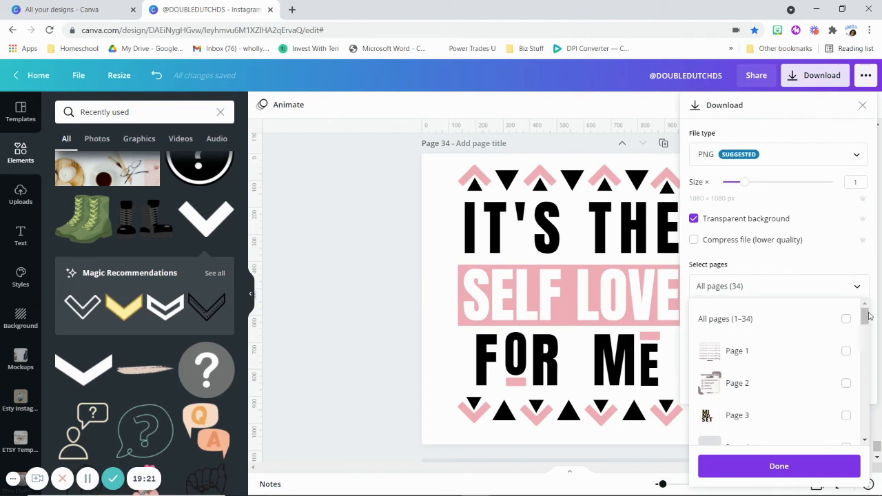
pyautogui.scroll(-3)
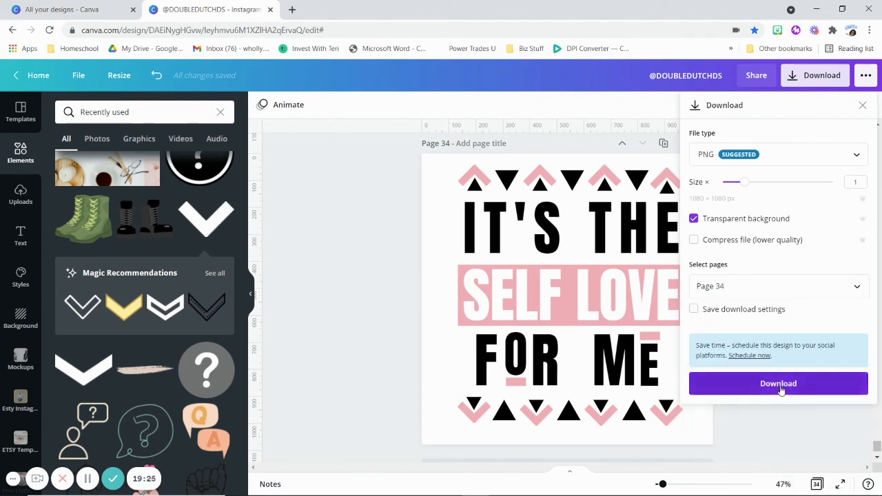
pyautogui.click(778, 383)
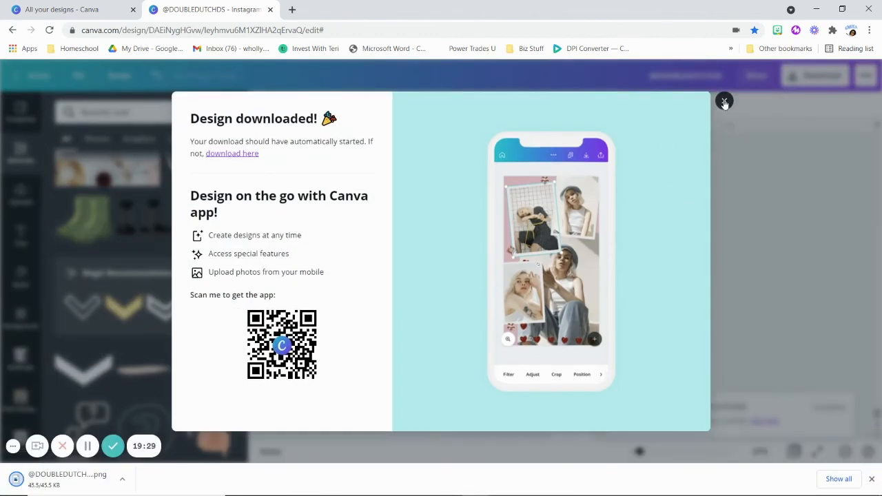
pyautogui.click(725, 102)
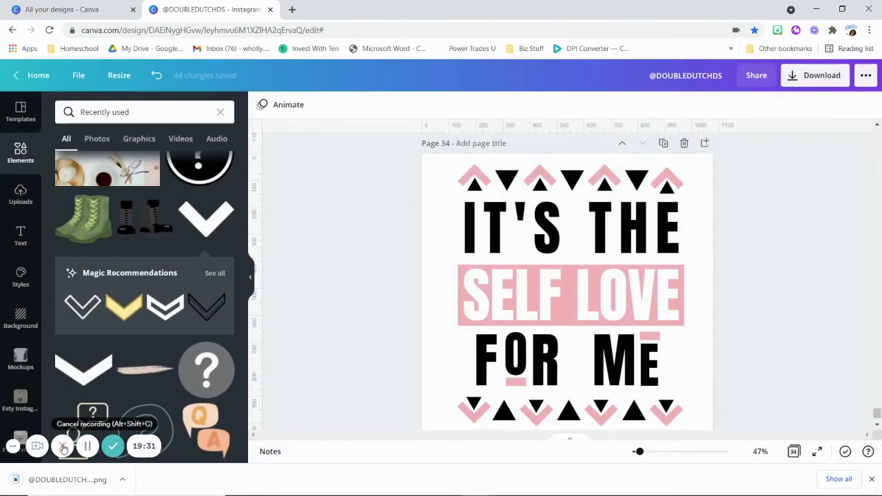
pyautogui.click(571, 227)
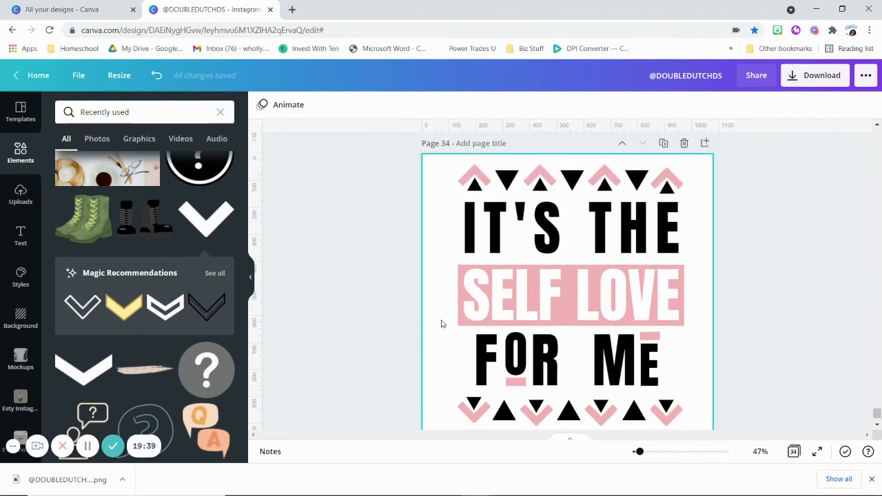
pyautogui.click(568, 358)
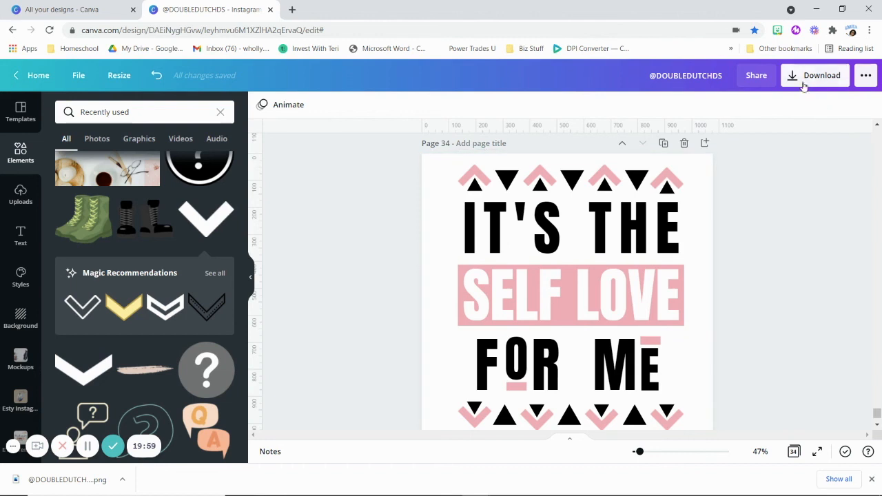
# Download the finished post again, bringing up the 'You saved your design!' confirmation
pyautogui.click(813, 75)
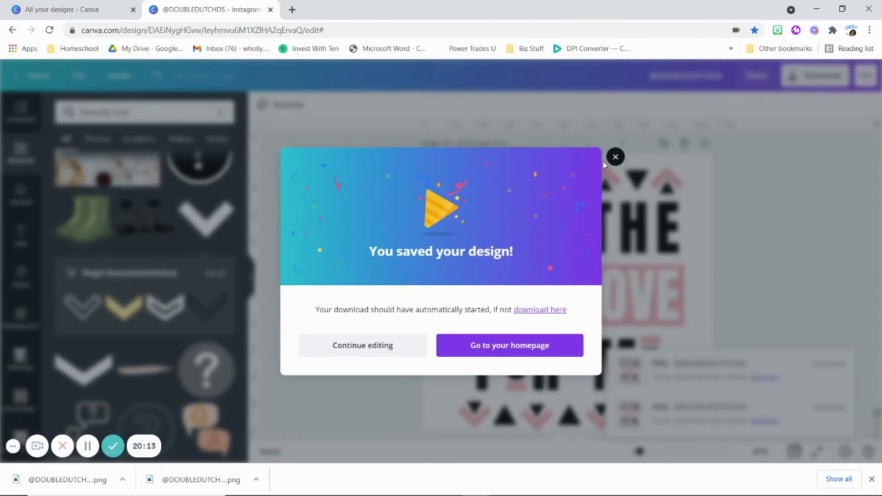
pyautogui.moveTo(614, 157)
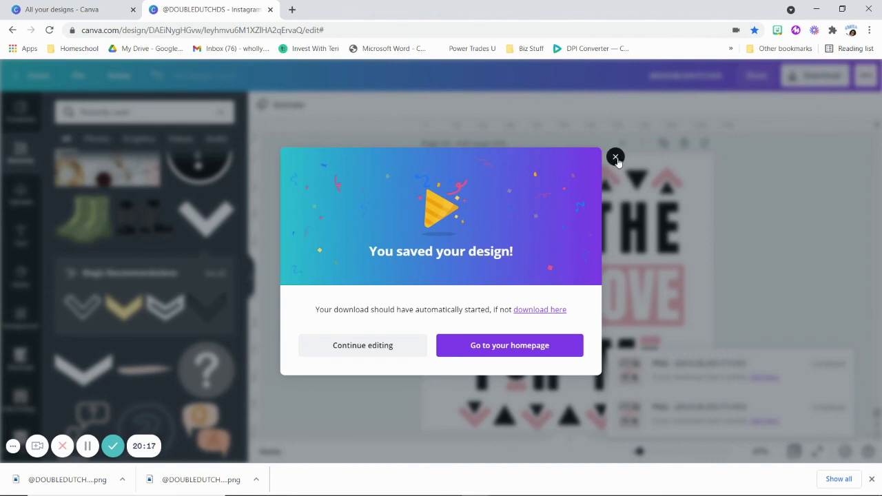
pyautogui.moveTo(434, 309)
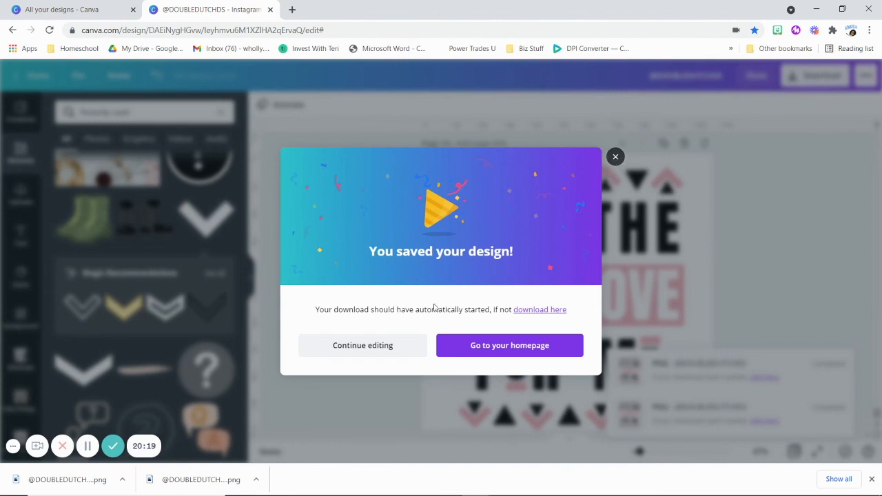